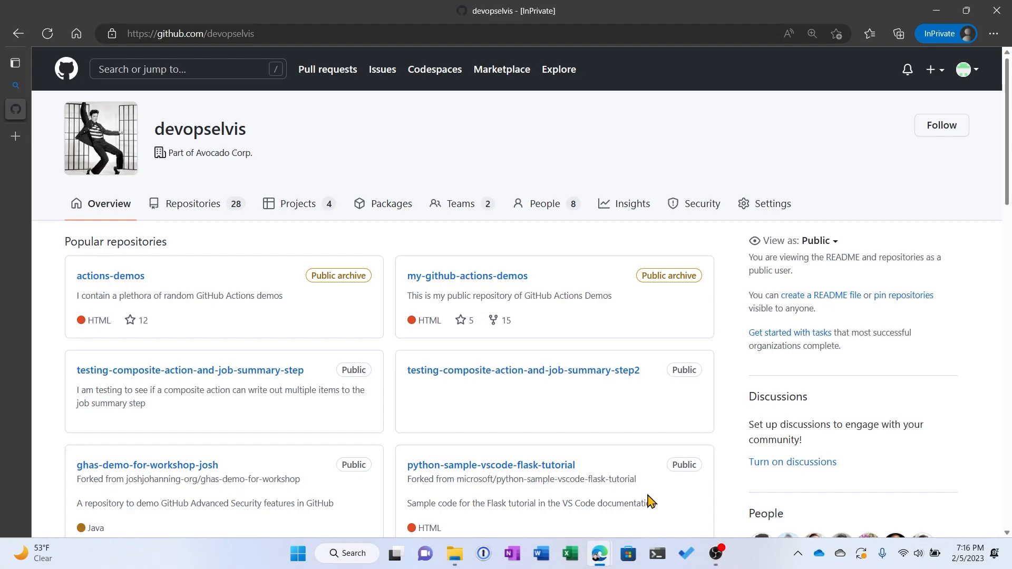
mouse_move(289, 113)
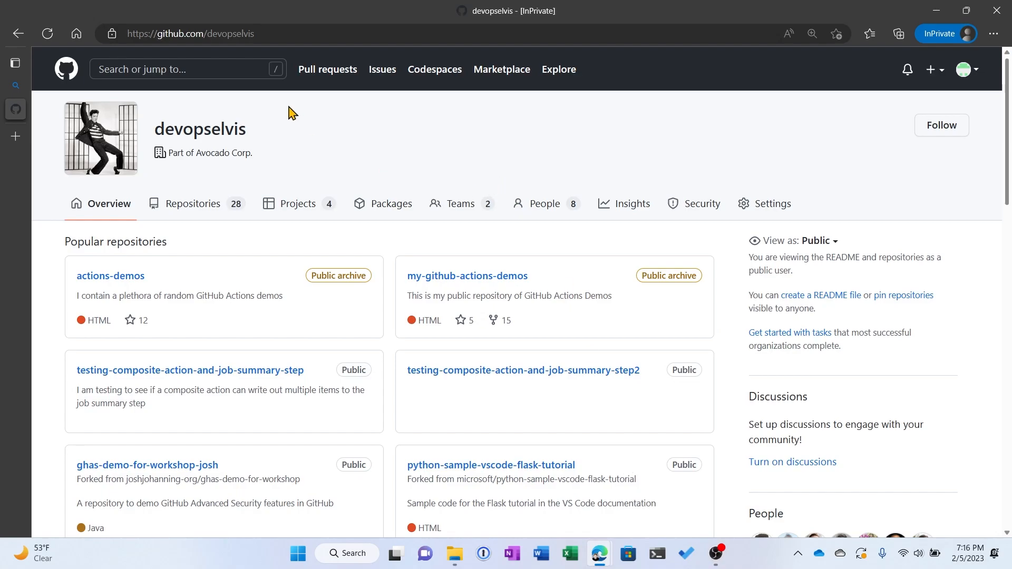
mouse_move(619, 193)
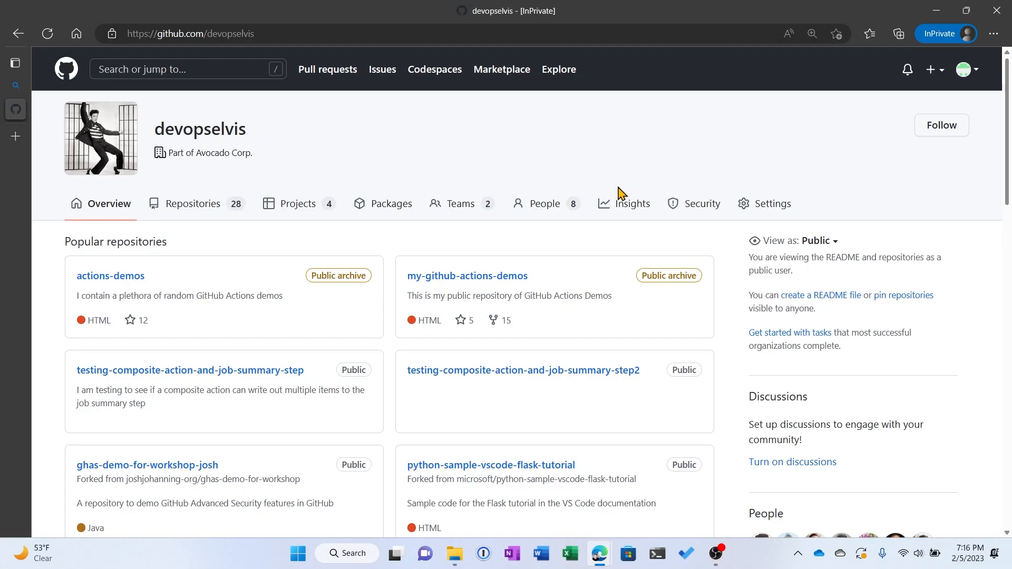
mouse_move(771, 211)
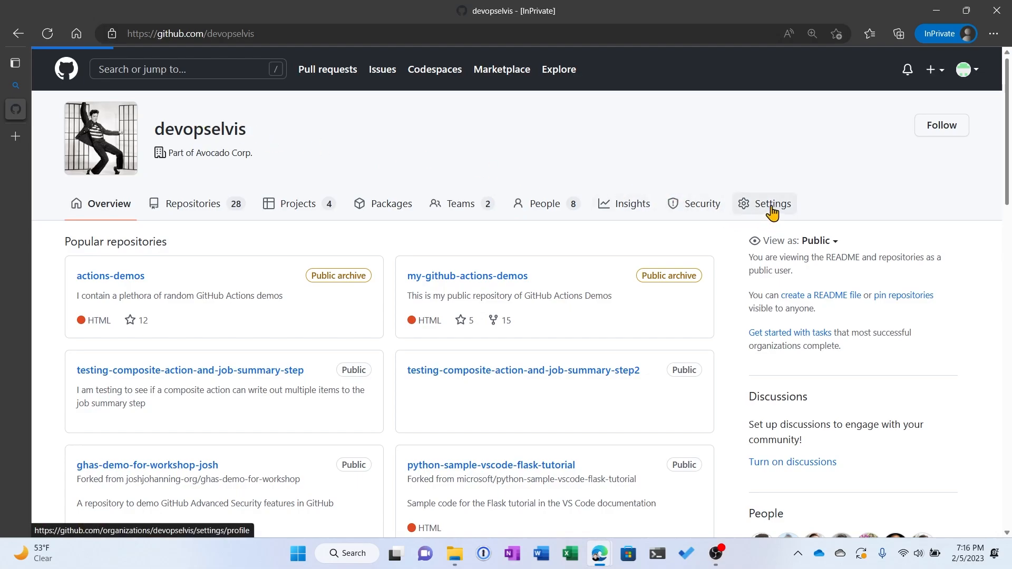
Open the devopselvis organization settings and expand 'Secrets and variables' in the sidebar.
left_click(773, 203)
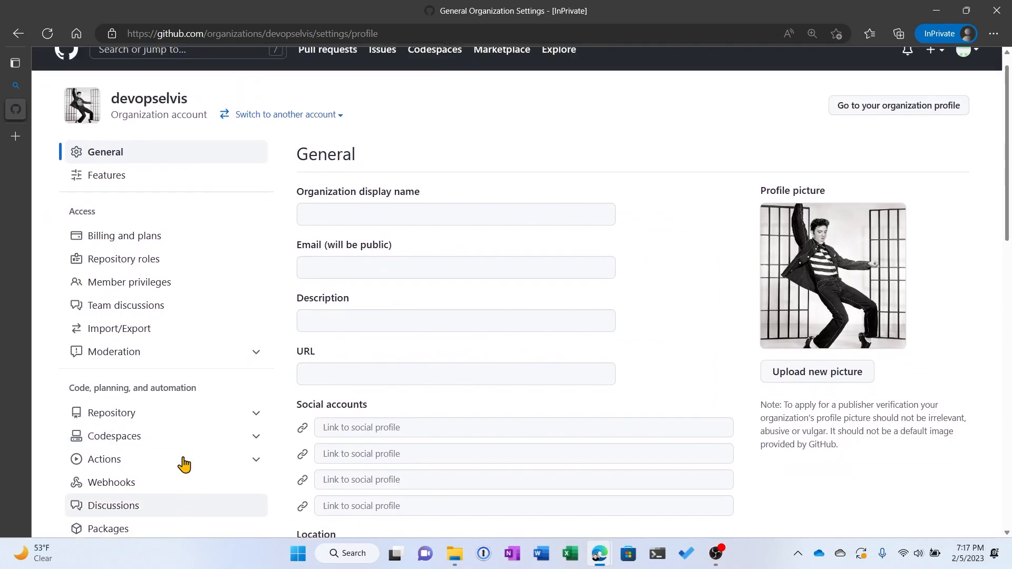
scroll("down", 3)
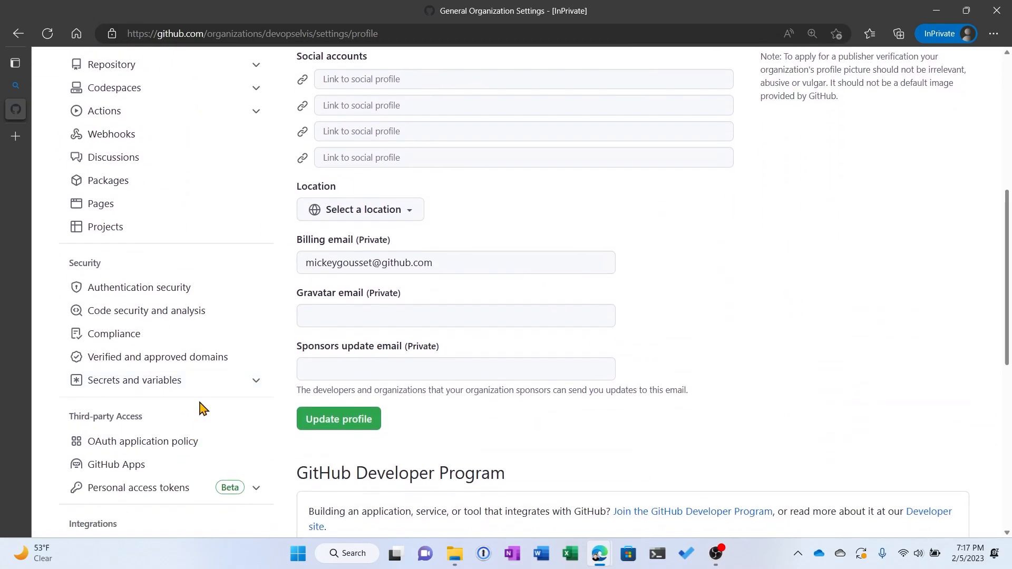
mouse_move(195, 387)
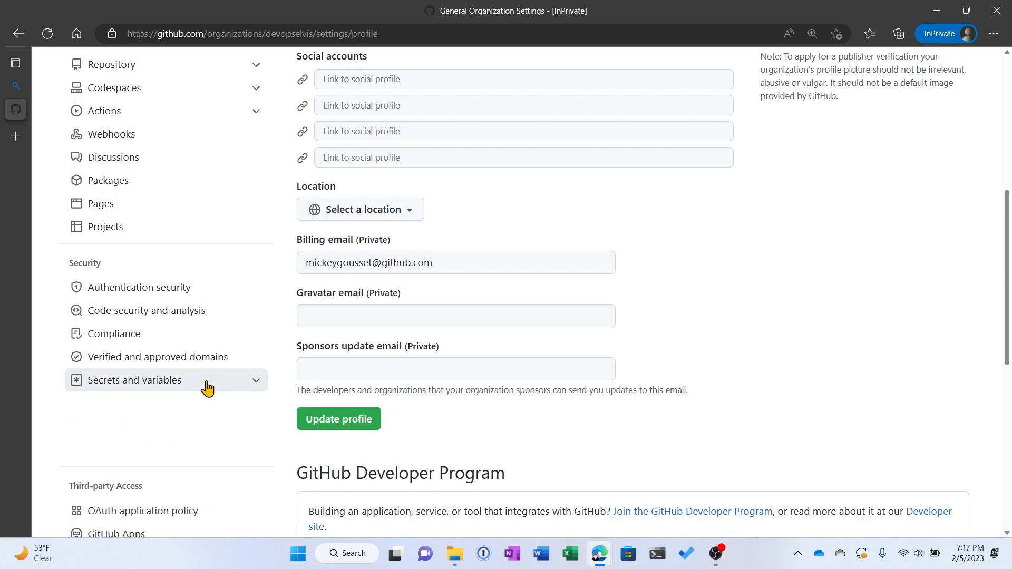
left_click(134, 380)
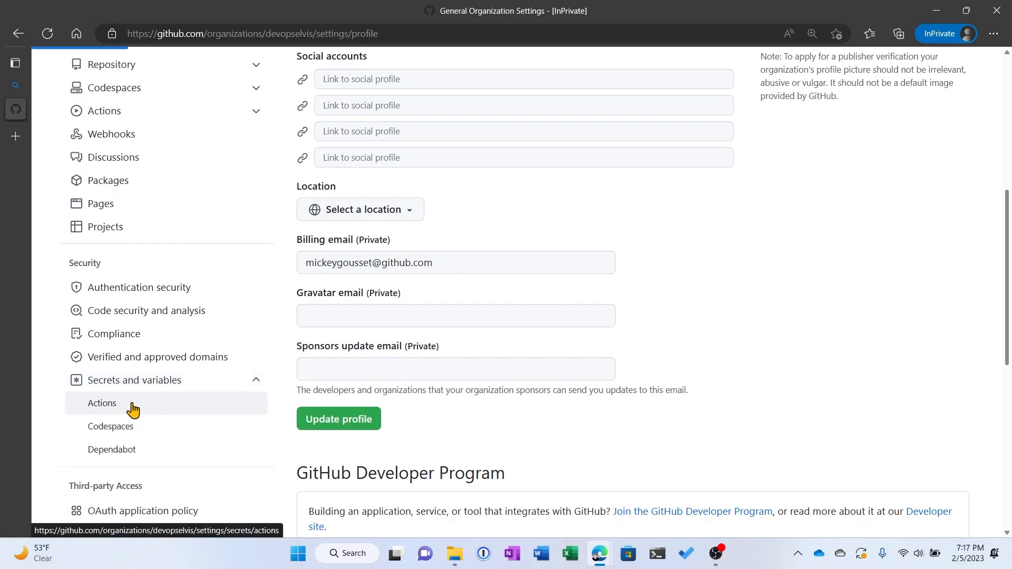
Open the organization's Actions Variables tab listing MY_ORG_VAR1 and MY_VAR_WHO_WINS.
left_click(102, 404)
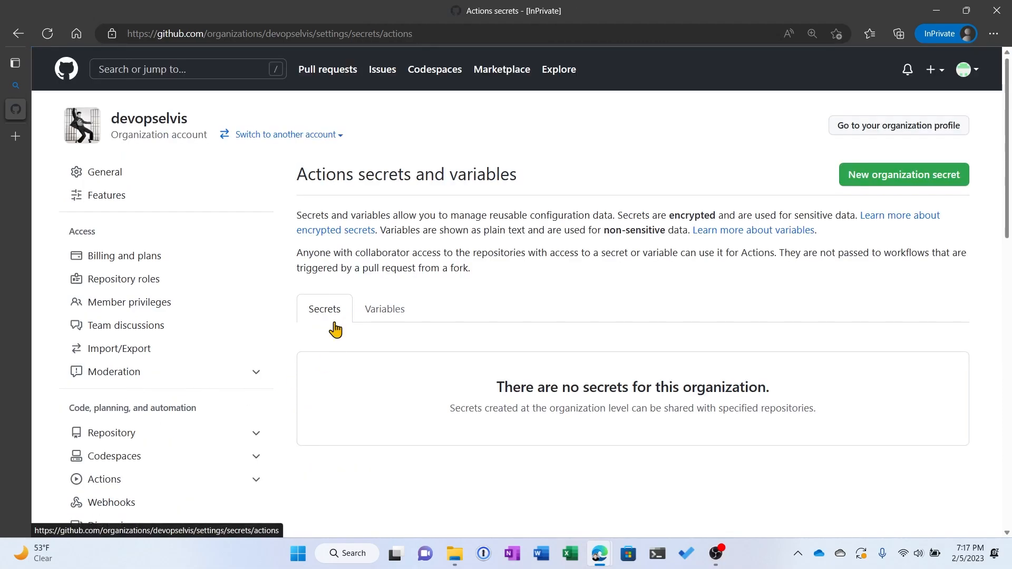
mouse_move(389, 319)
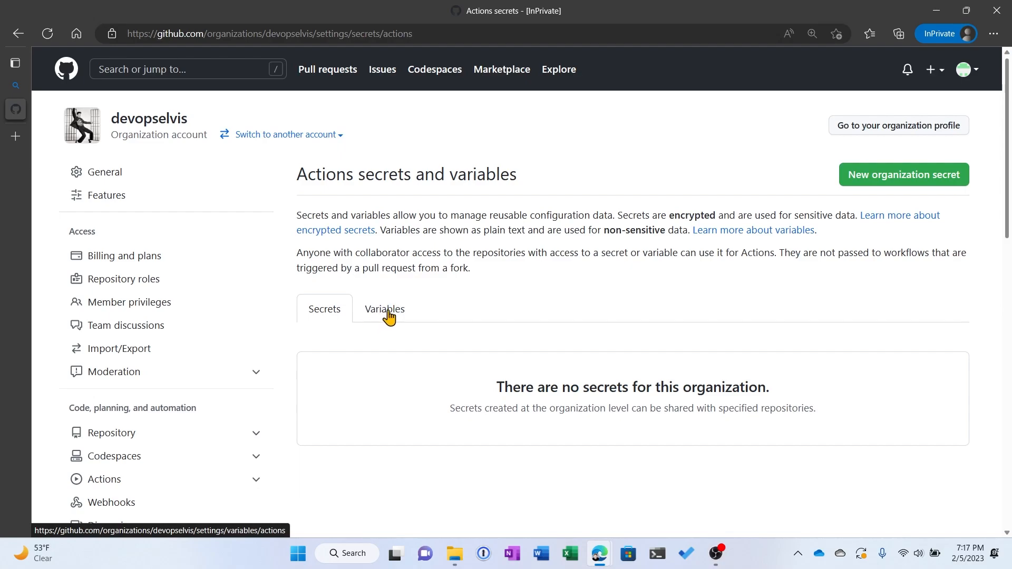
left_click(384, 309)
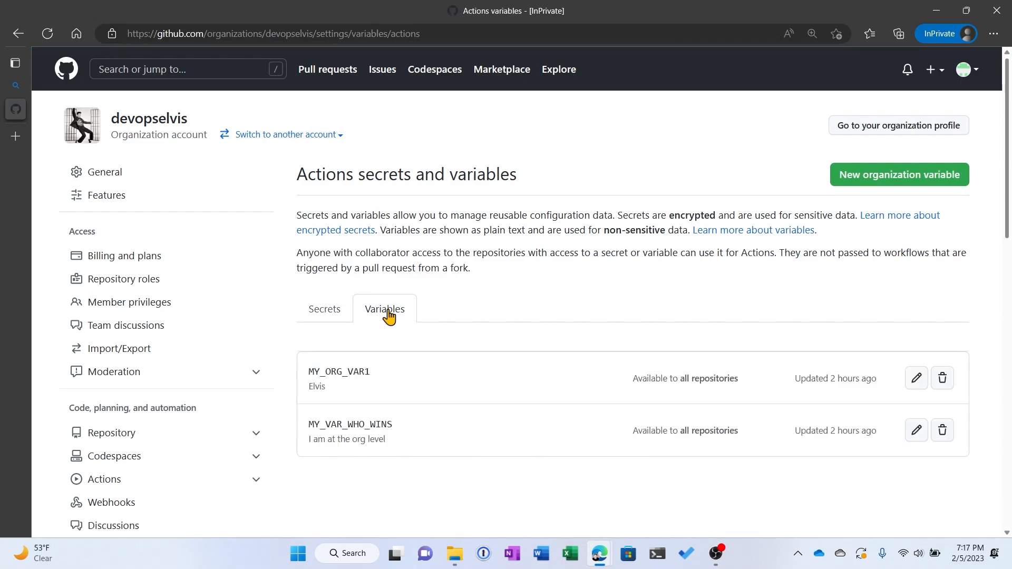
mouse_move(438, 386)
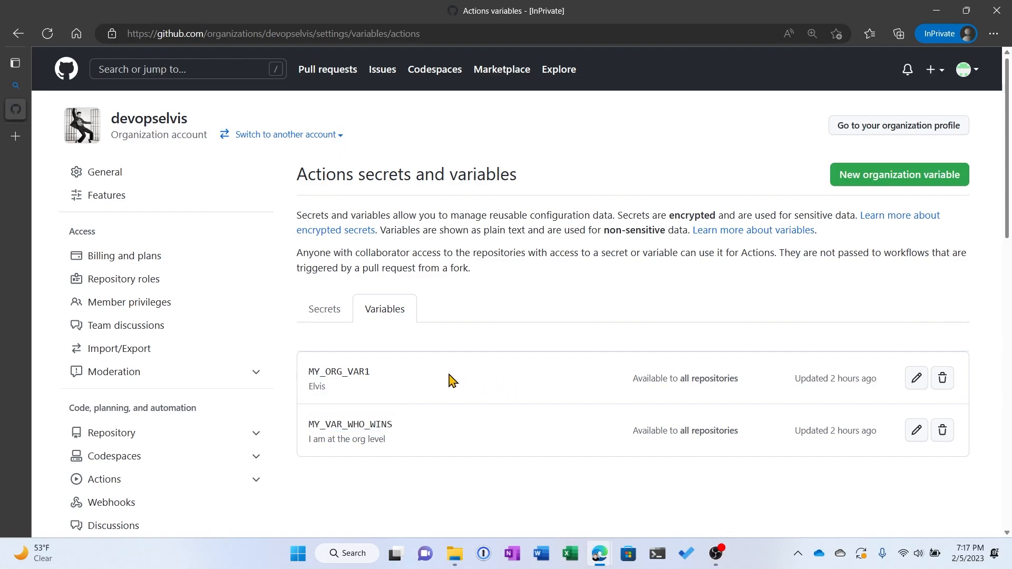
mouse_move(713, 397)
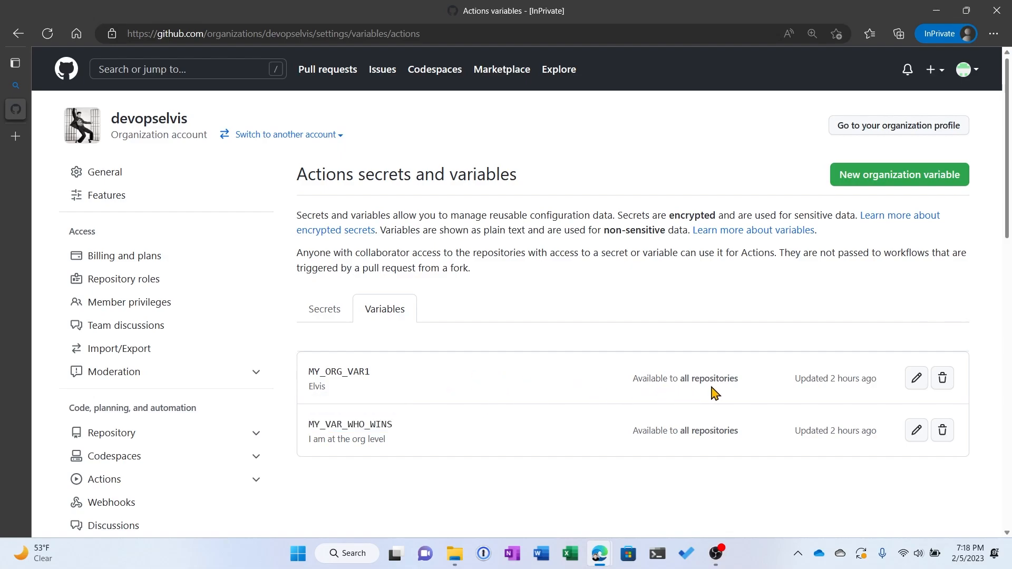
mouse_move(919, 400)
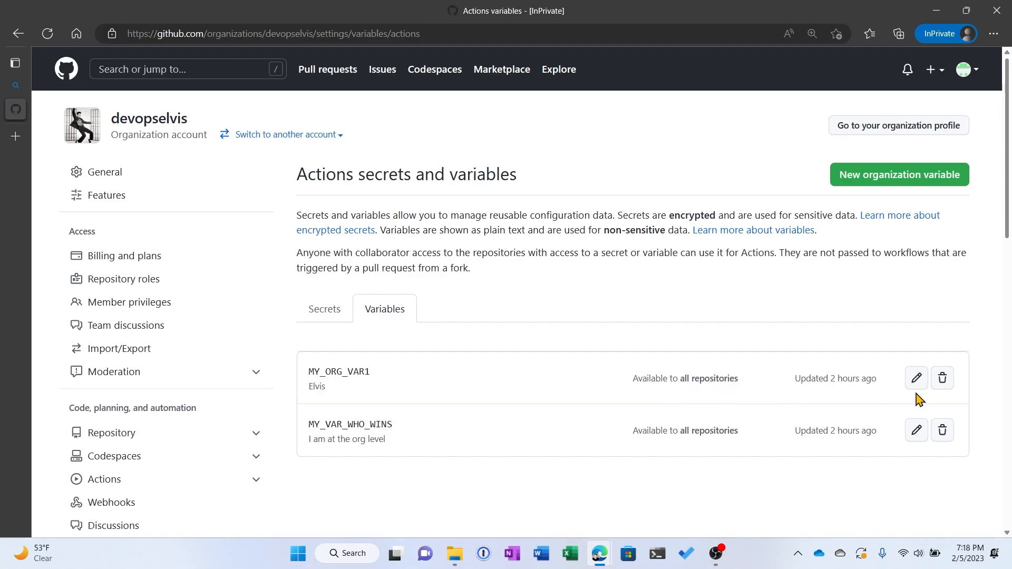
mouse_move(916, 378)
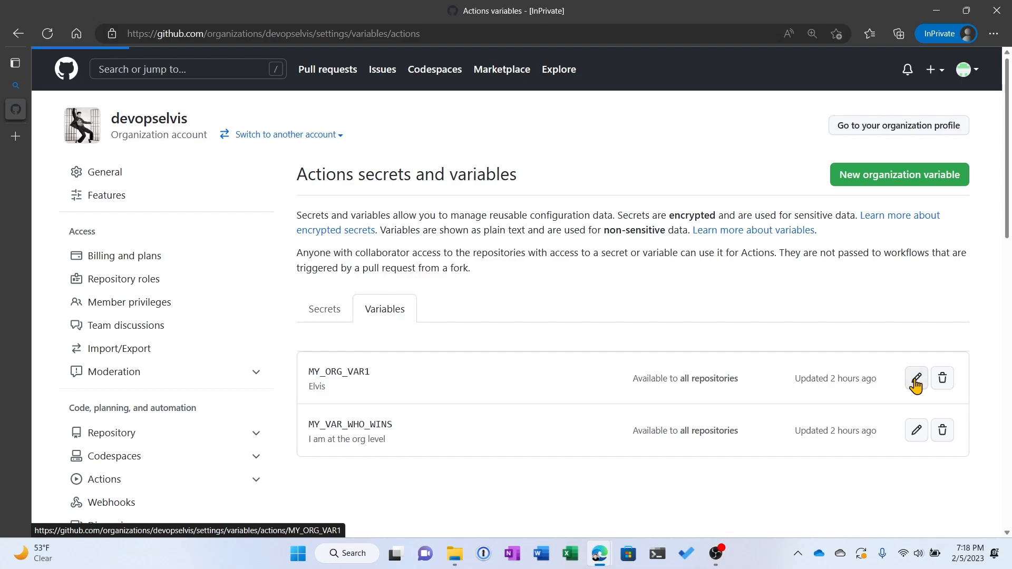
Edit MY_ORG_VAR1 to inspect its value Elvis and its all-repositories access setting.
left_click(916, 378)
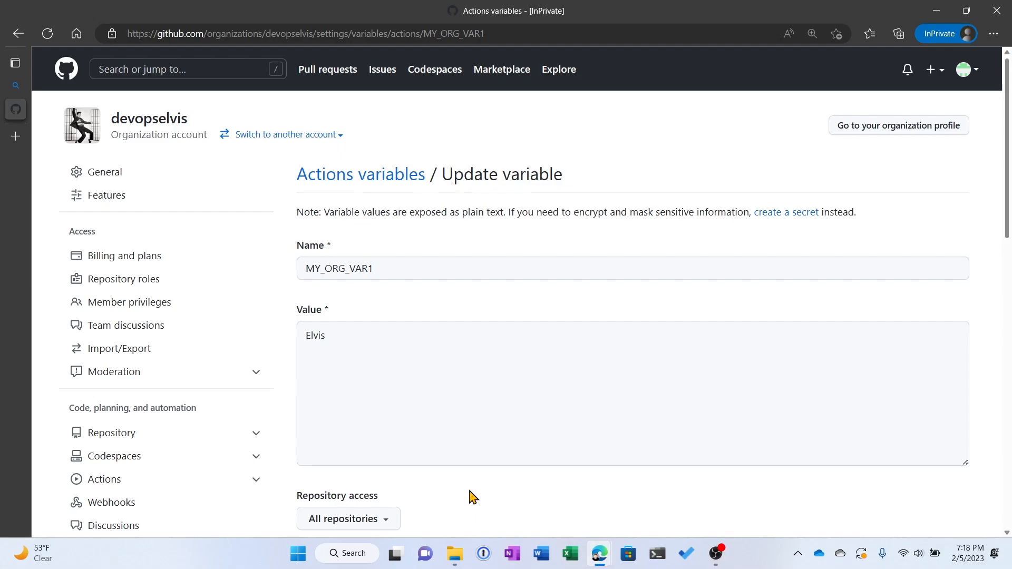
scroll("down", 3)
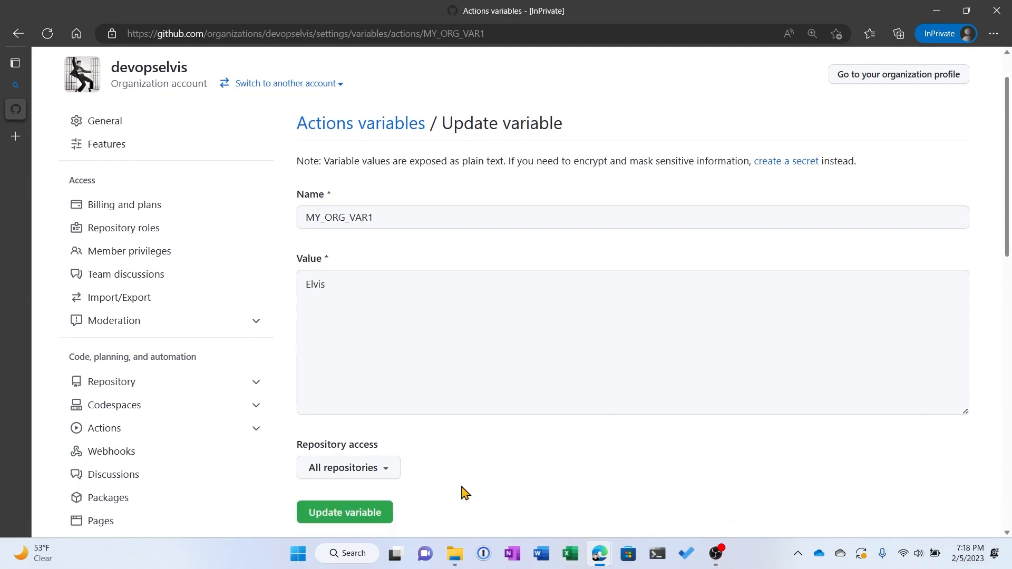
scroll("down", 3)
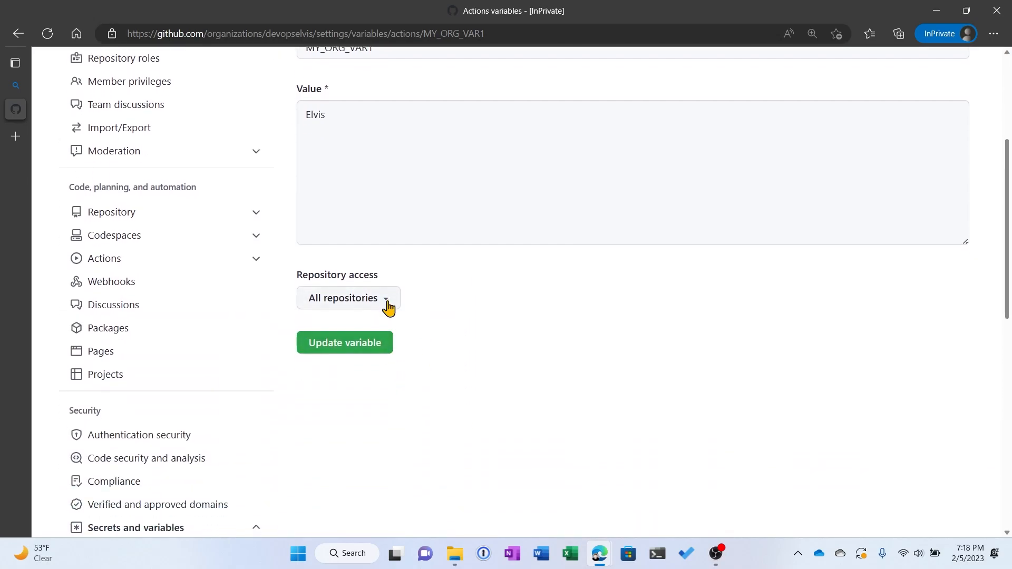
left_click(349, 298)
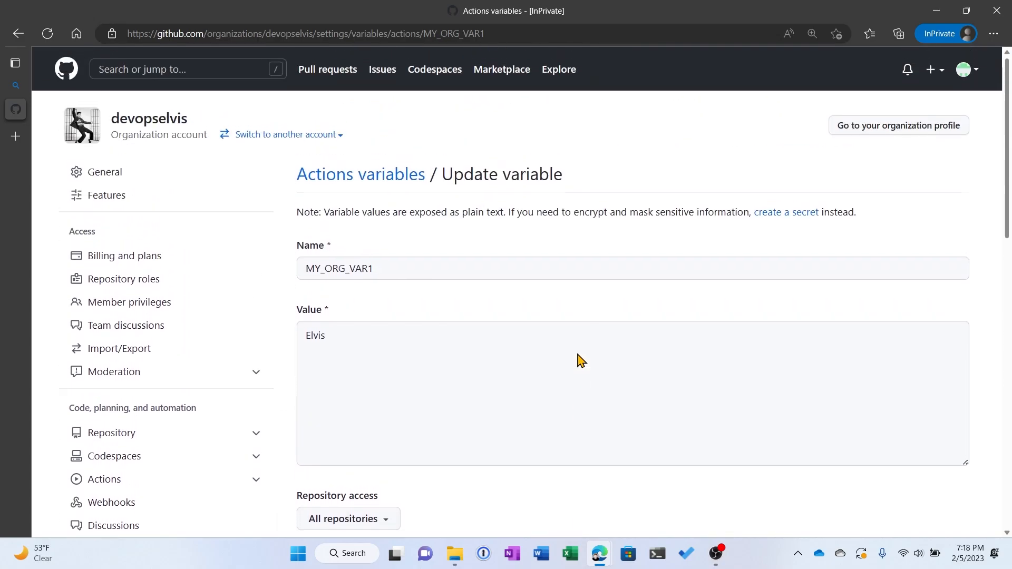
Go from the org variables to youtube-video-demos repository settings, down to secrets and variables.
left_click(361, 174)
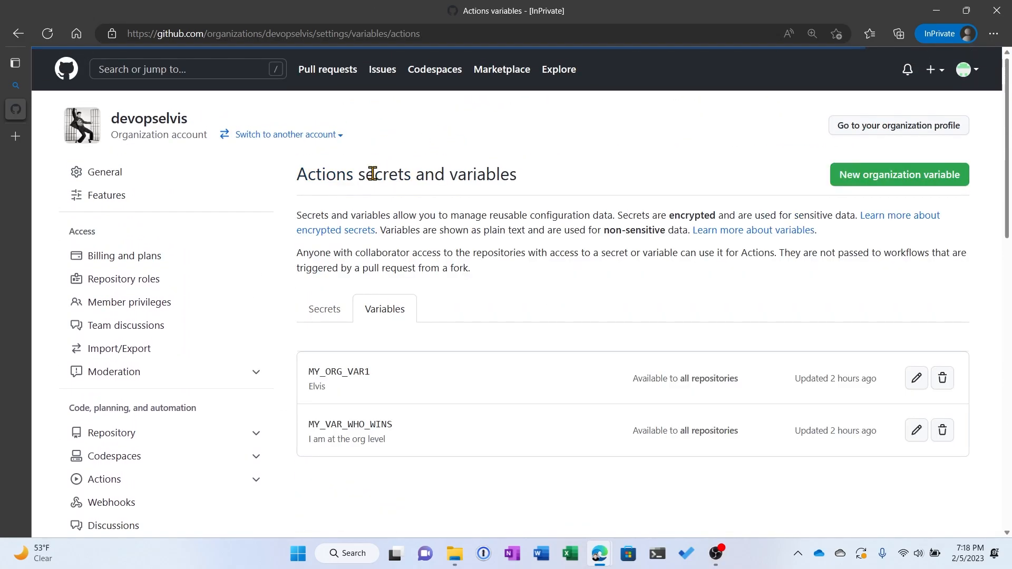
mouse_move(458, 398)
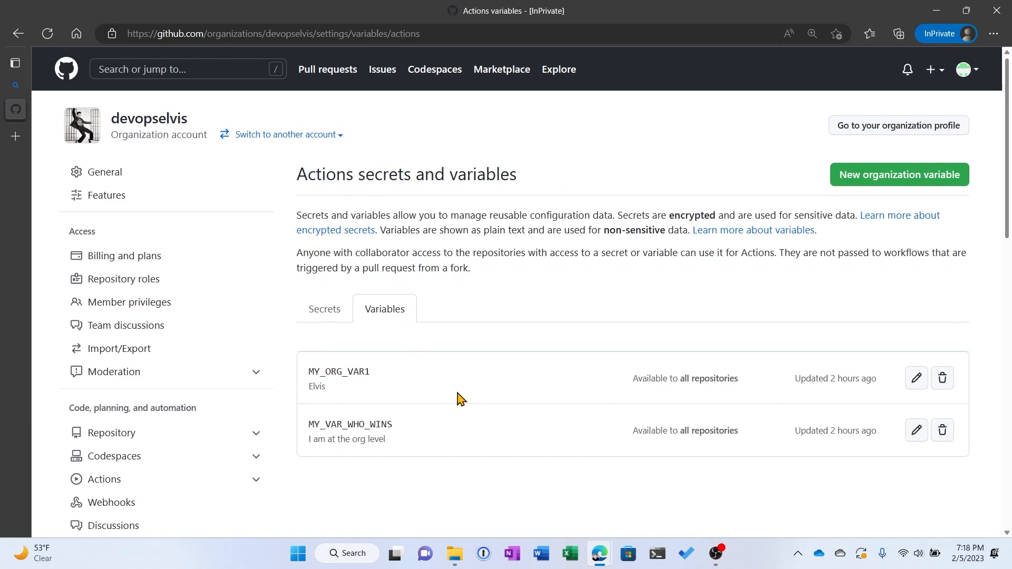
mouse_move(455, 359)
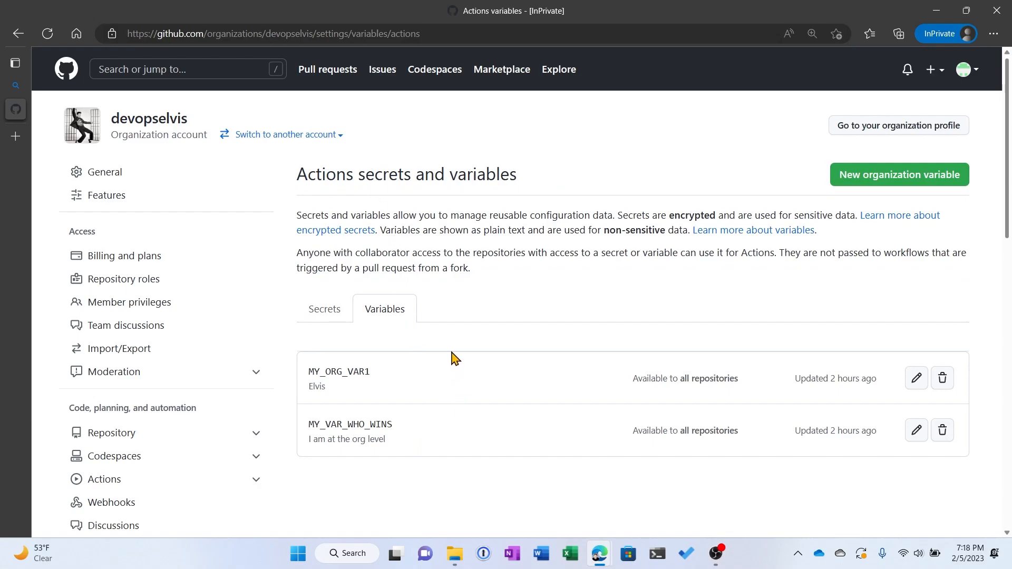
mouse_move(151, 126)
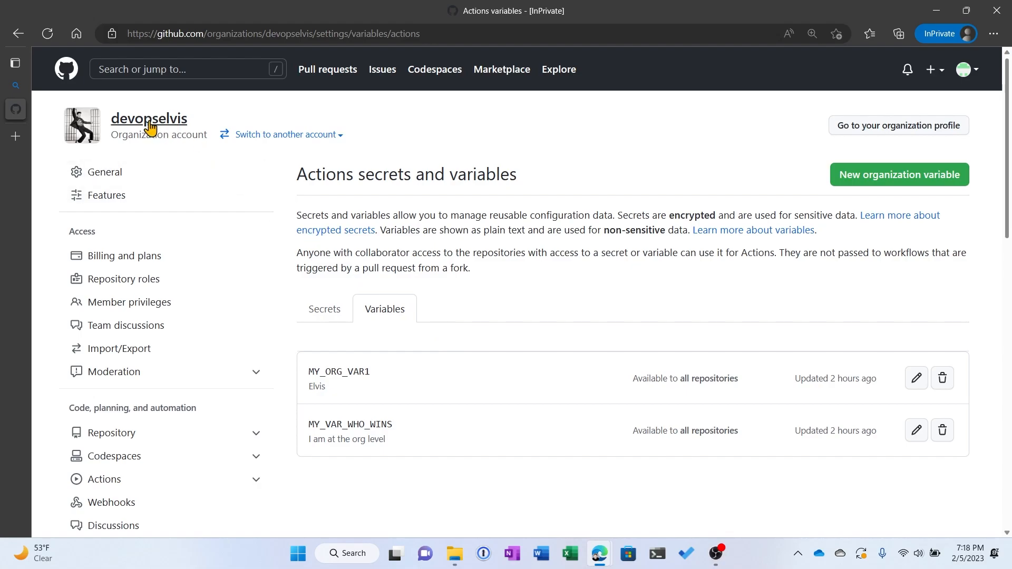
left_click(150, 118)
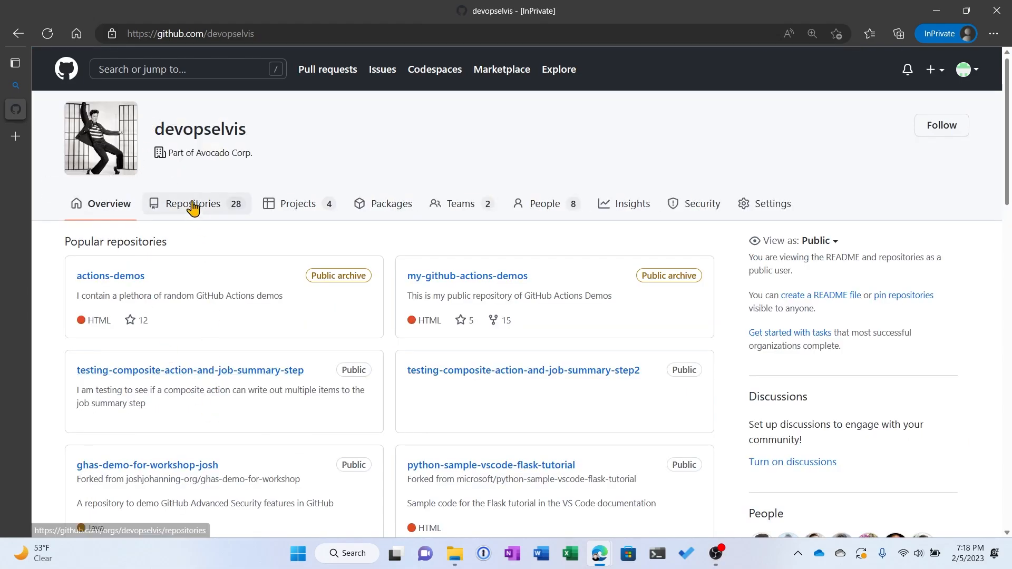
left_click(192, 203)
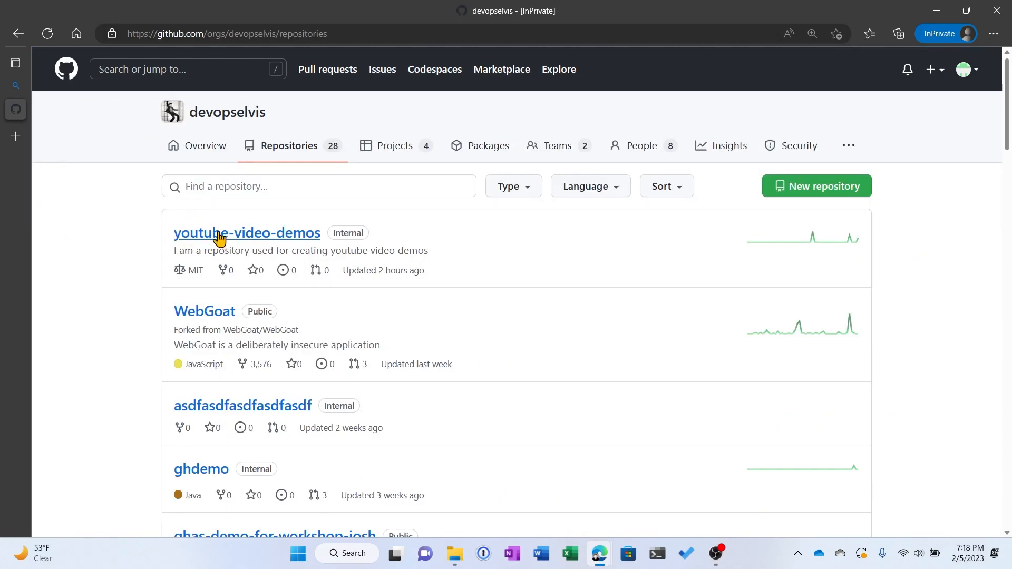
left_click(246, 233)
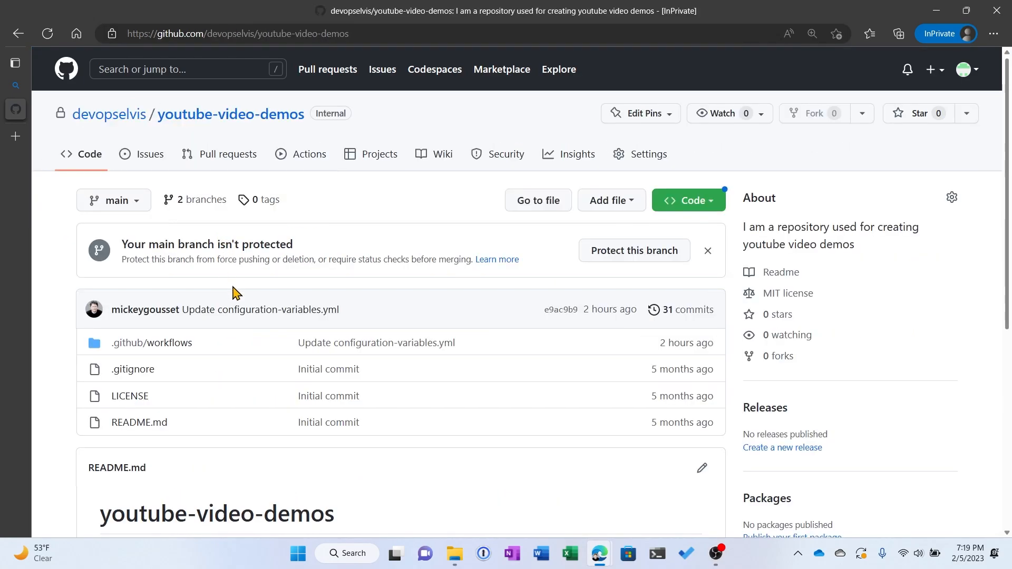
mouse_move(633, 158)
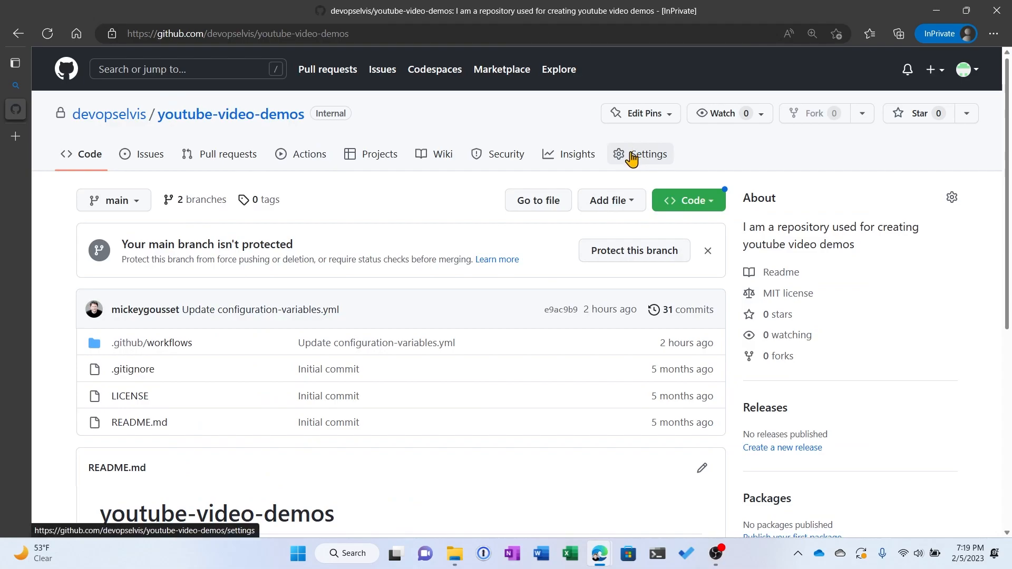
left_click(649, 154)
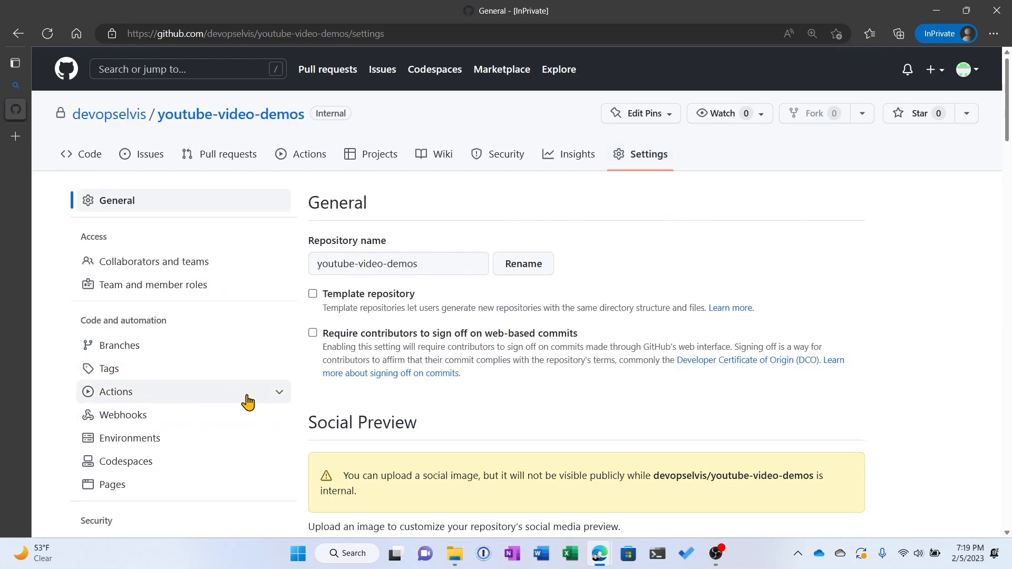
scroll("down", 3)
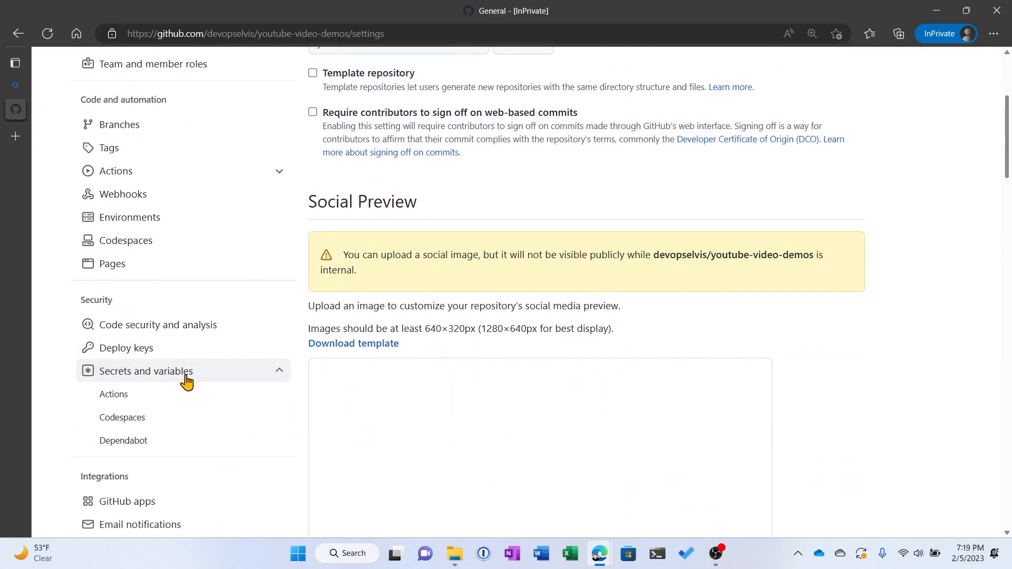
left_click(113, 394)
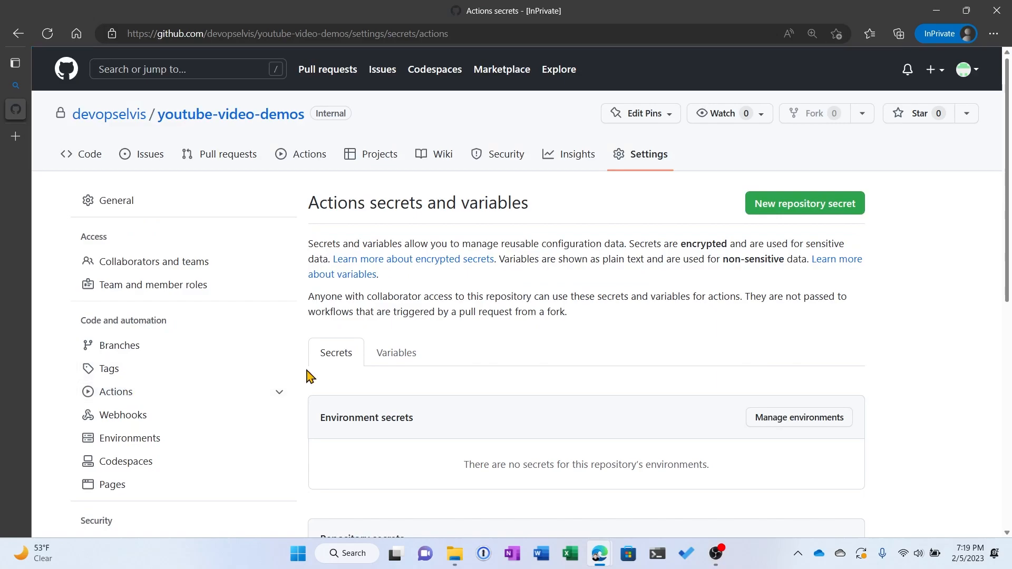
mouse_move(366, 377)
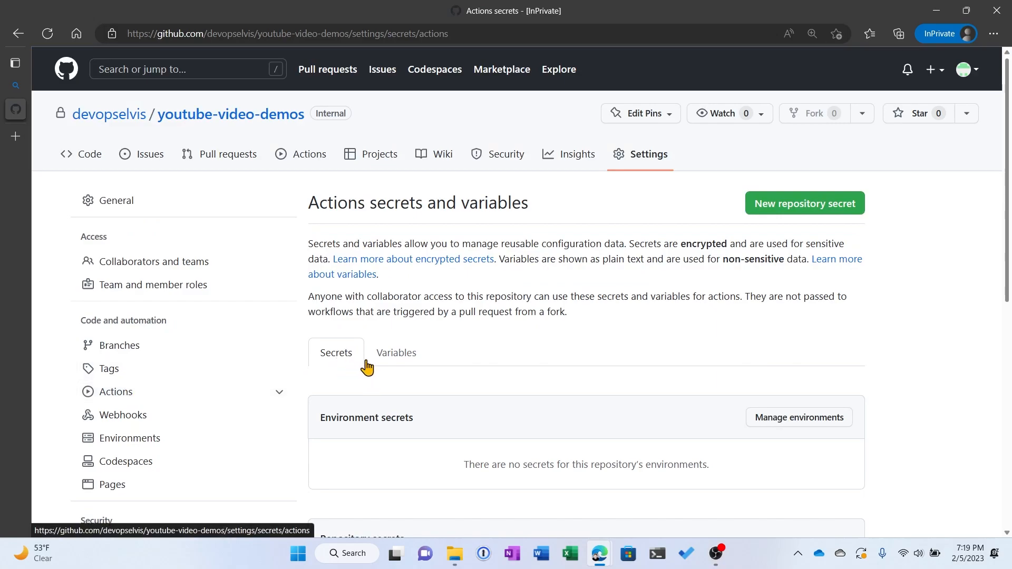
mouse_move(387, 361)
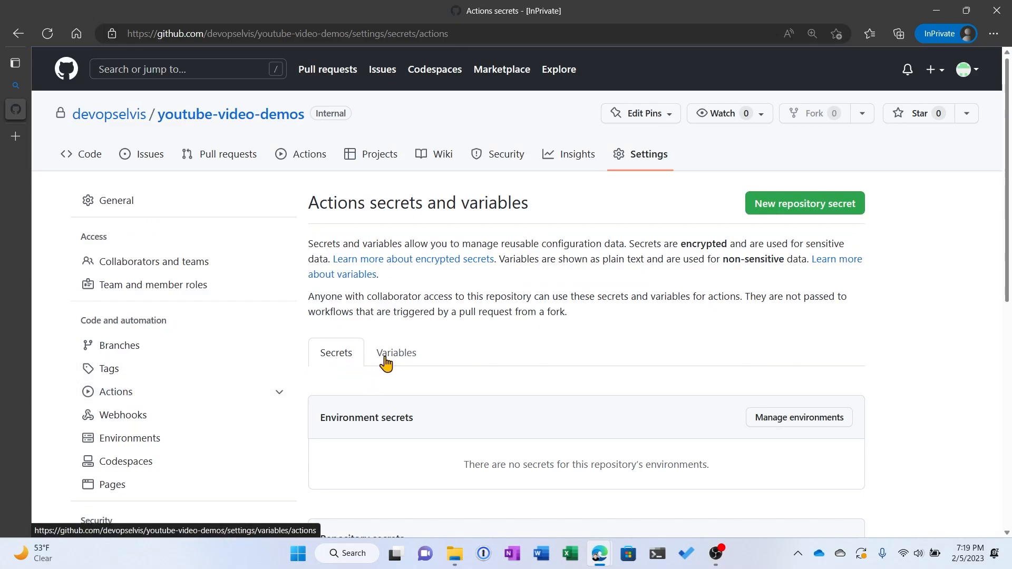
left_click(396, 353)
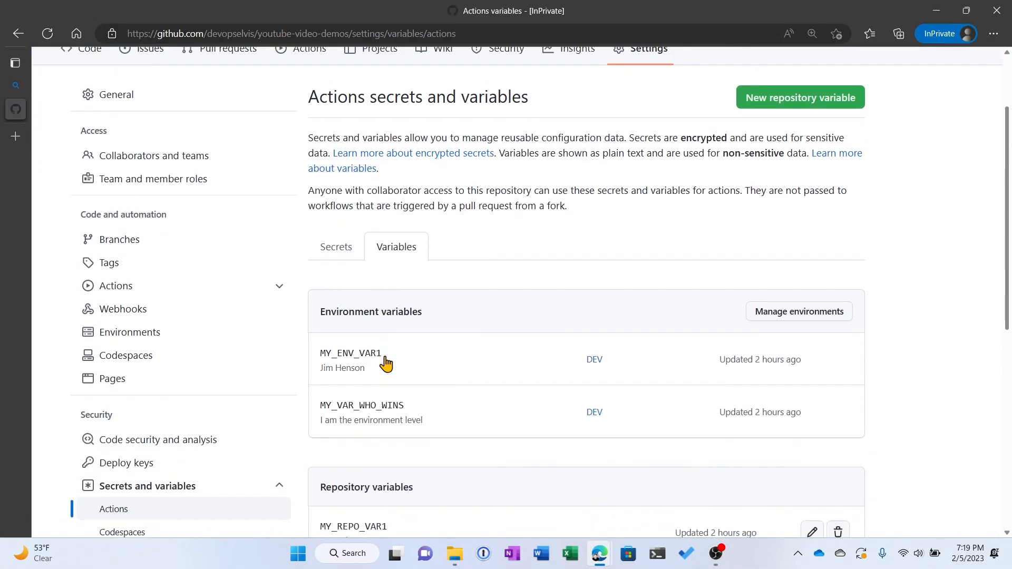
scroll("down", 3)
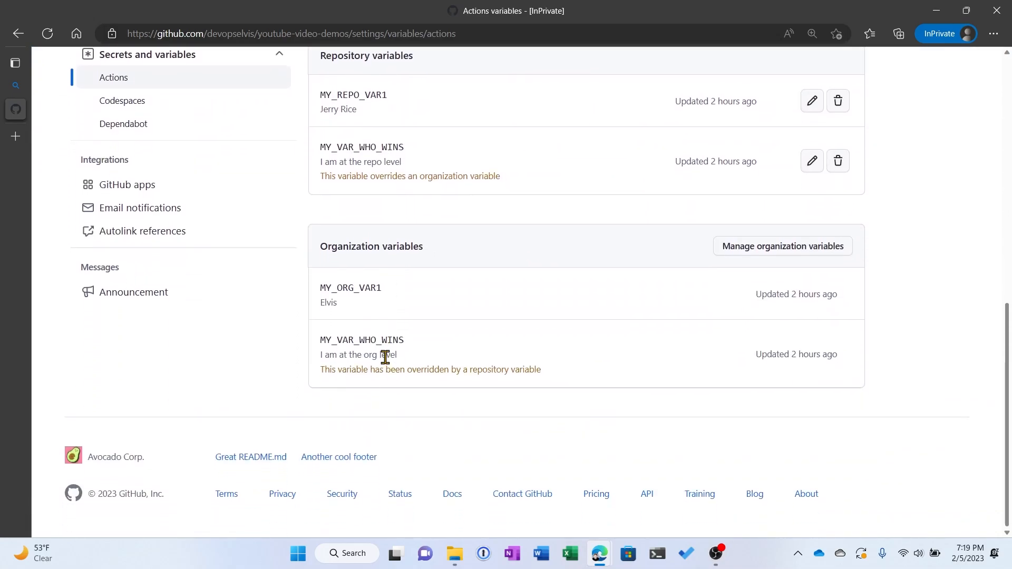
mouse_move(397, 241)
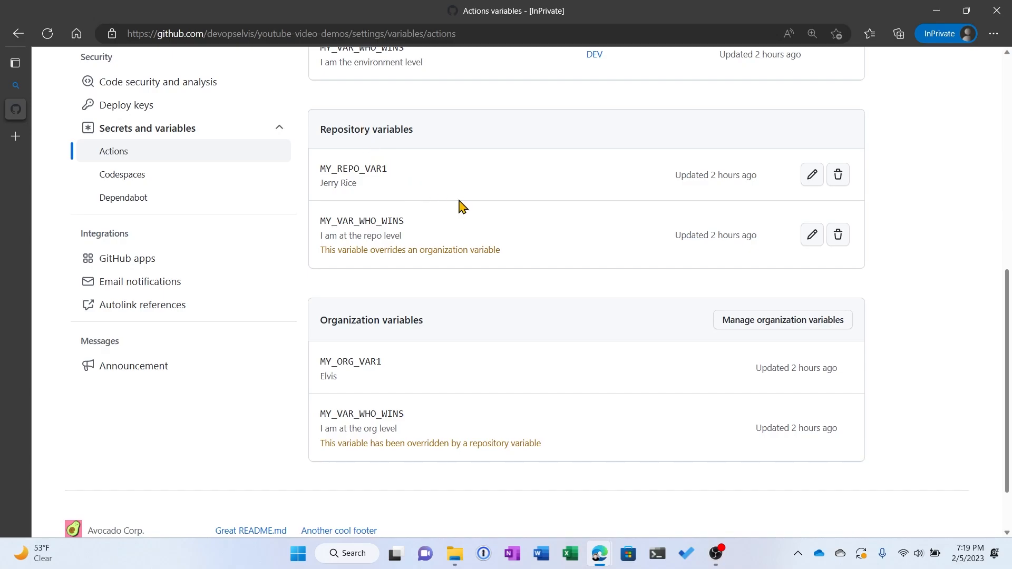
scroll("up", 3)
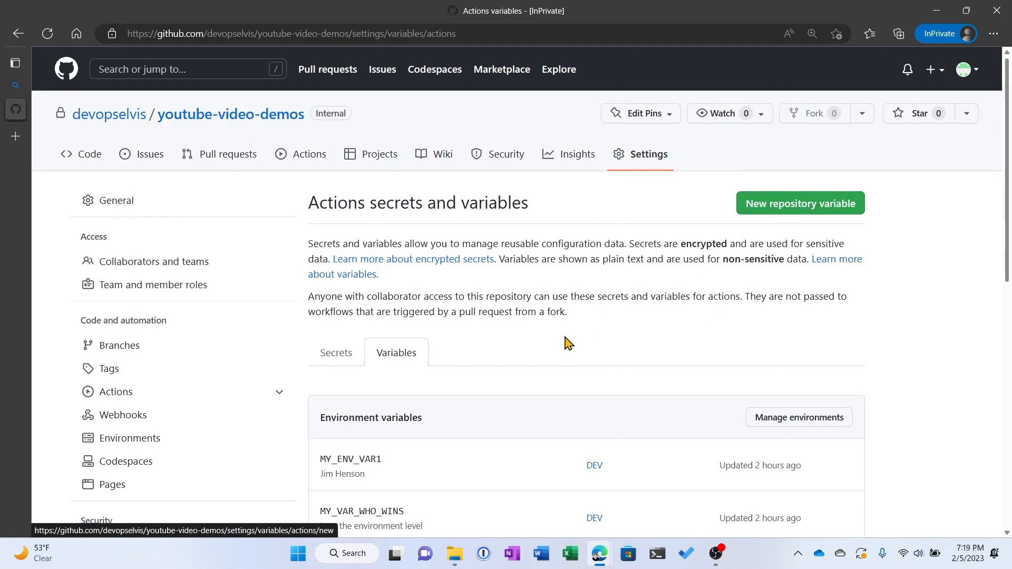
scroll("down", 3)
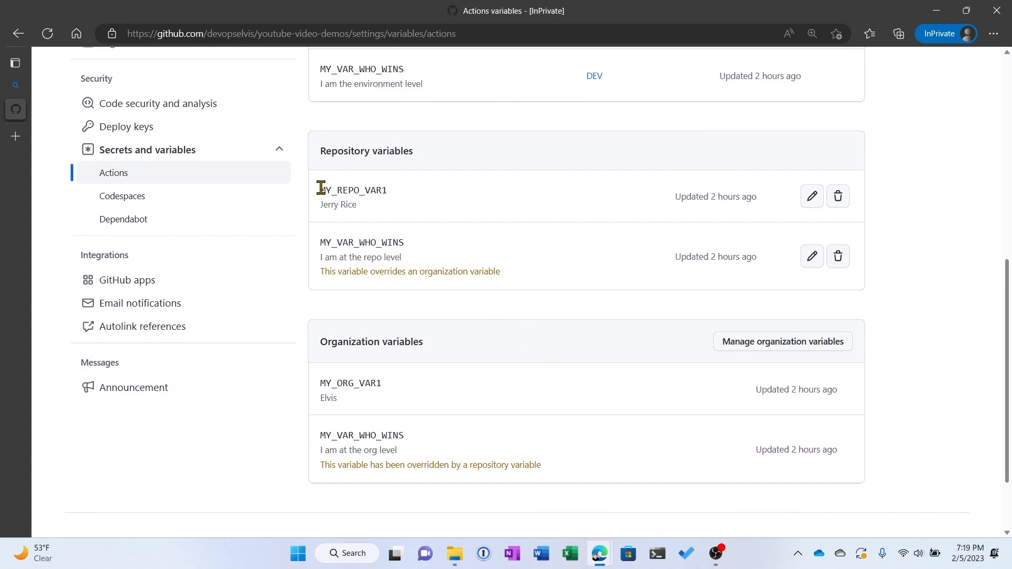
mouse_move(368, 213)
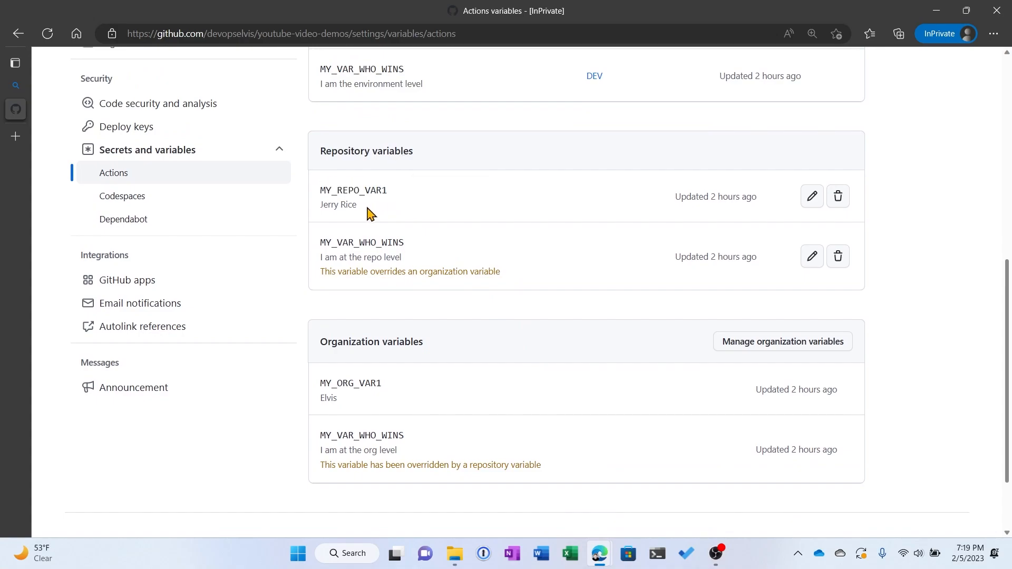
mouse_move(355, 207)
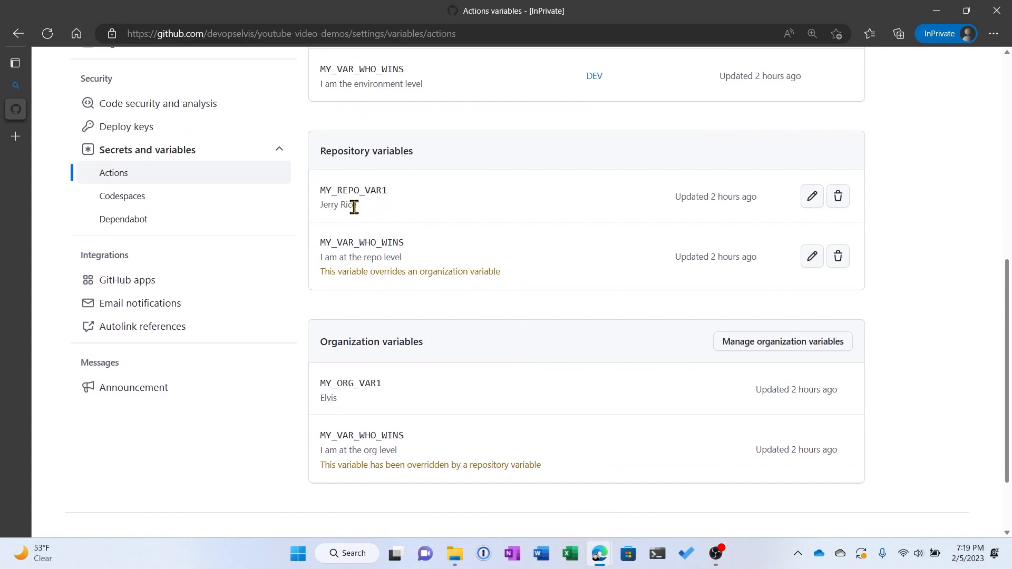
mouse_move(395, 243)
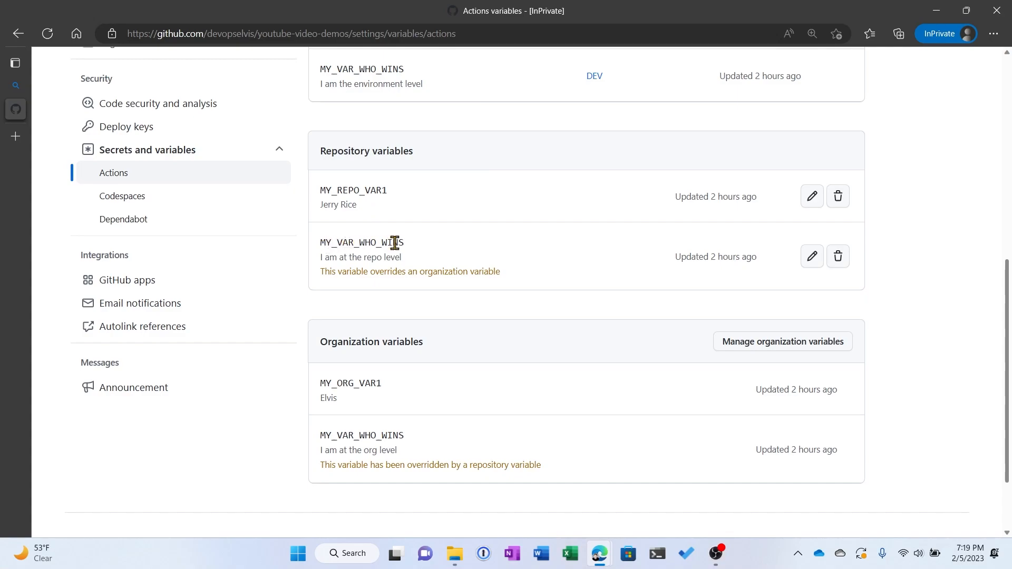
mouse_move(322, 446)
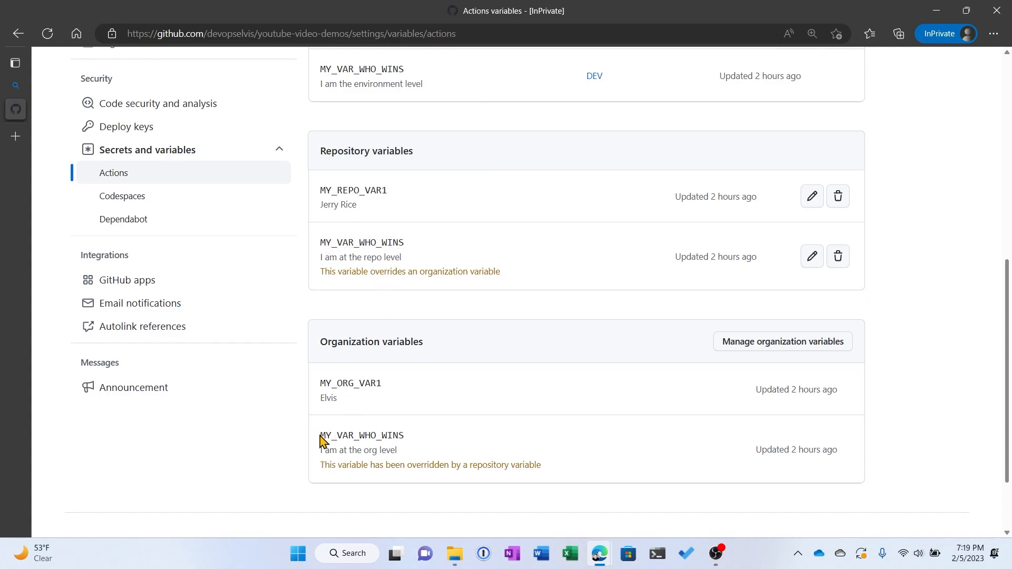
mouse_move(383, 290)
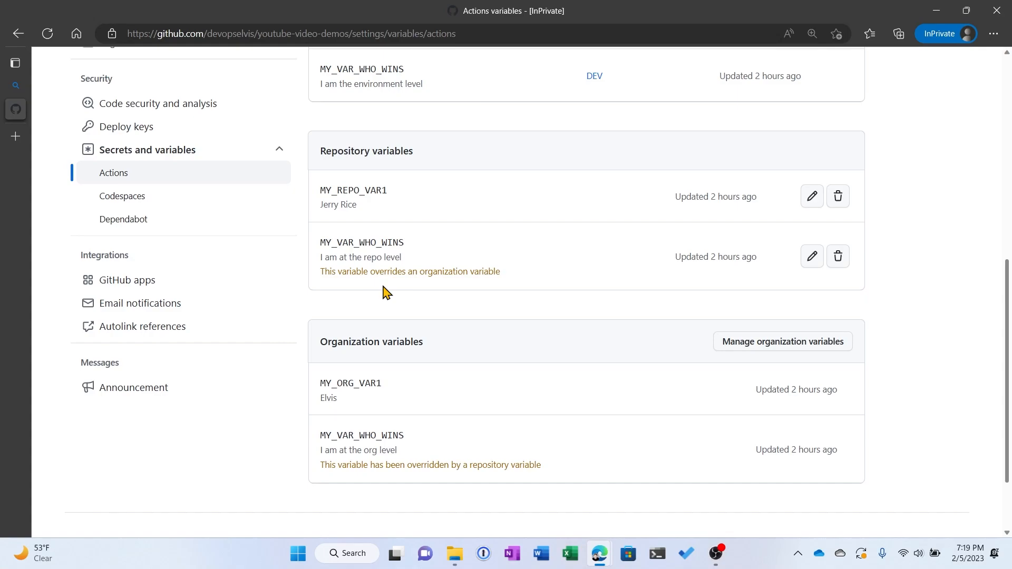
mouse_move(359, 411)
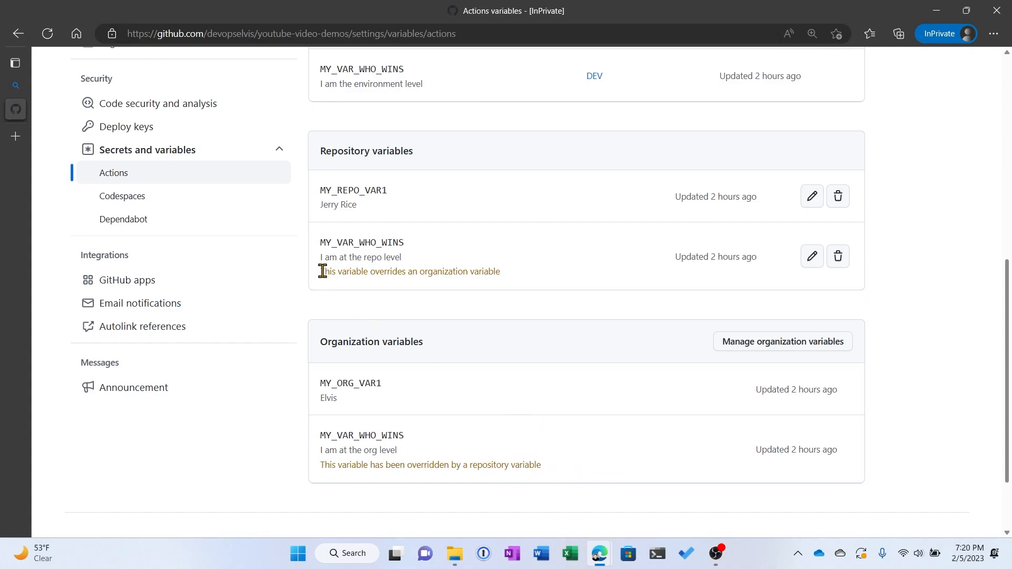
left_click_drag(321, 271, 416, 271)
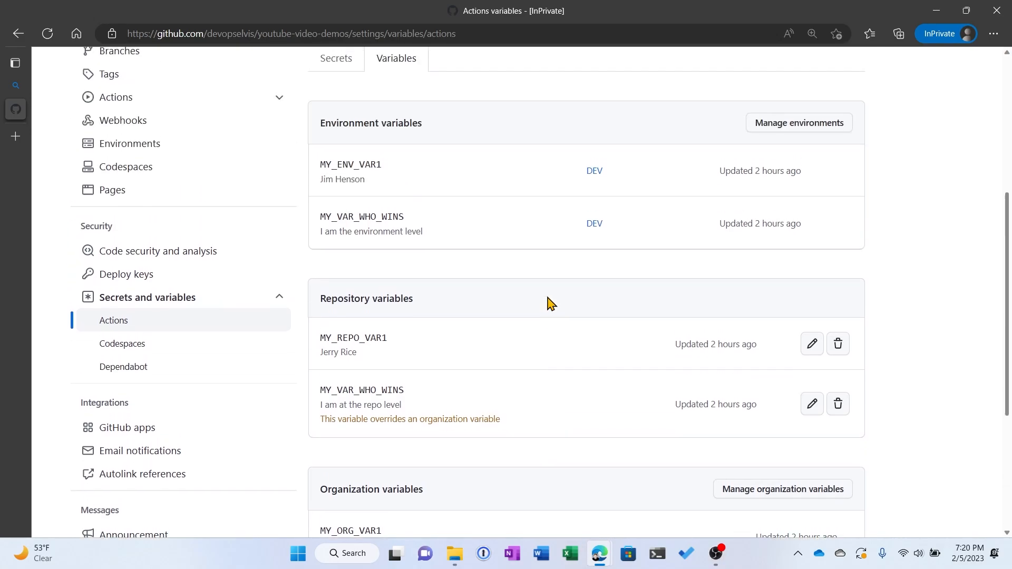
scroll("up", 3)
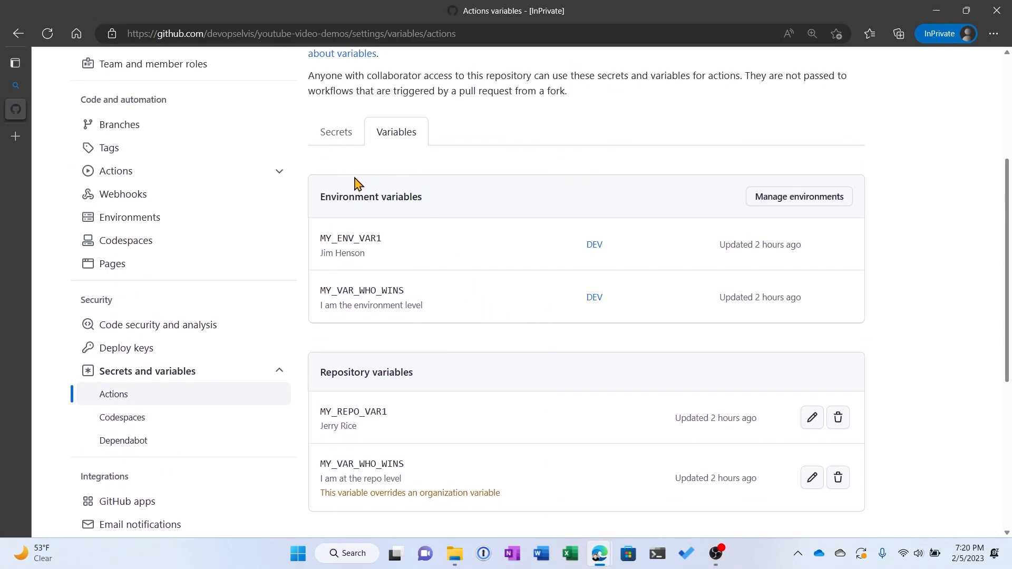
mouse_move(586, 257)
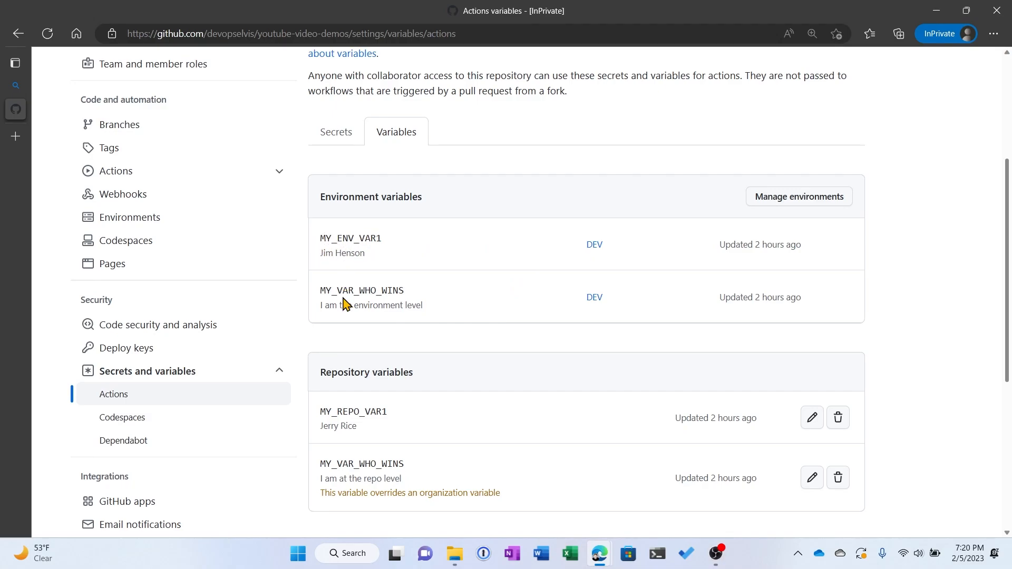
mouse_move(340, 290)
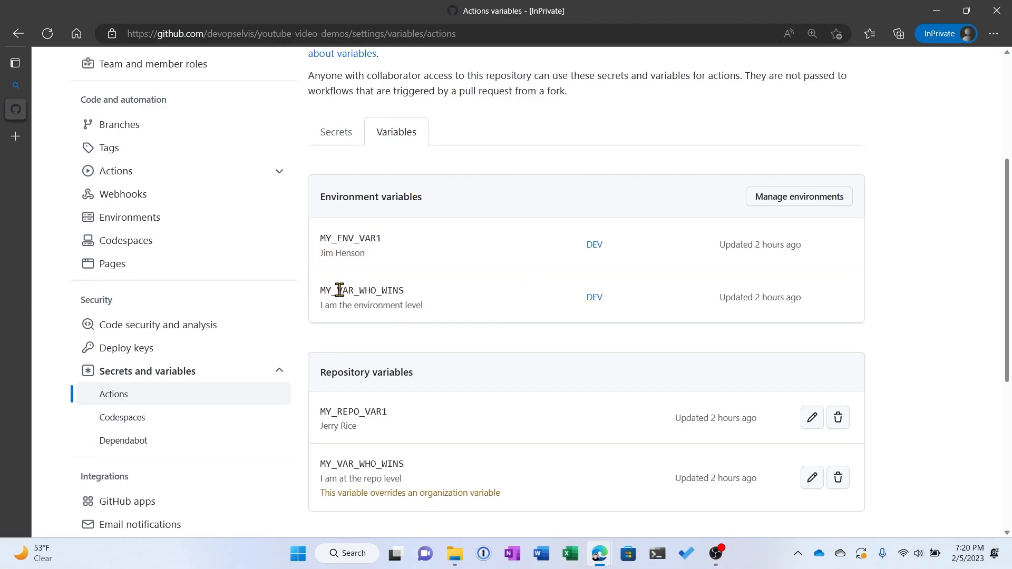
mouse_move(386, 305)
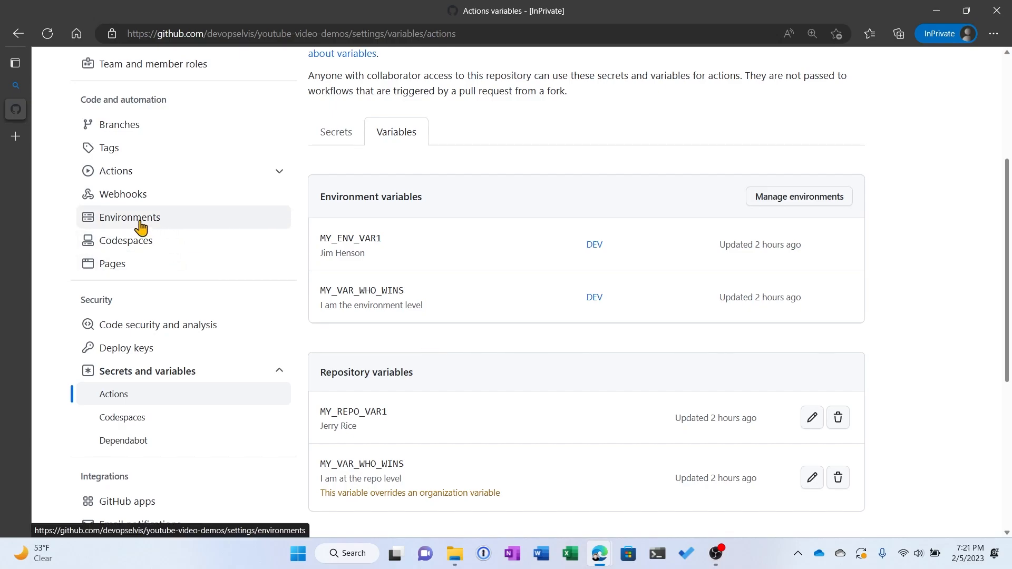
Open the DEV environment and scroll to its MY_ENV_VAR1 and MY_VAR_WHO_WINS variables.
left_click(129, 217)
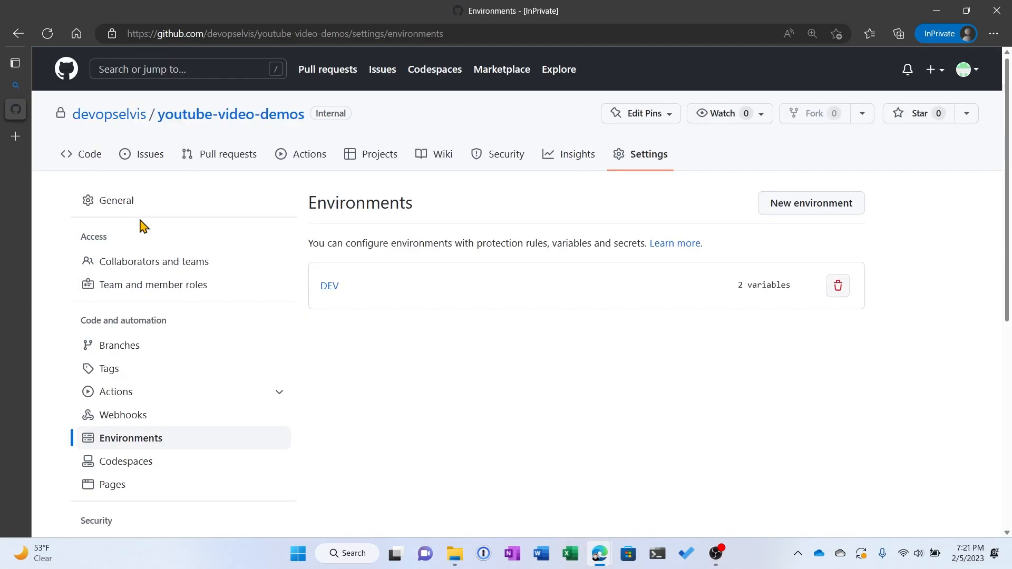
left_click(329, 286)
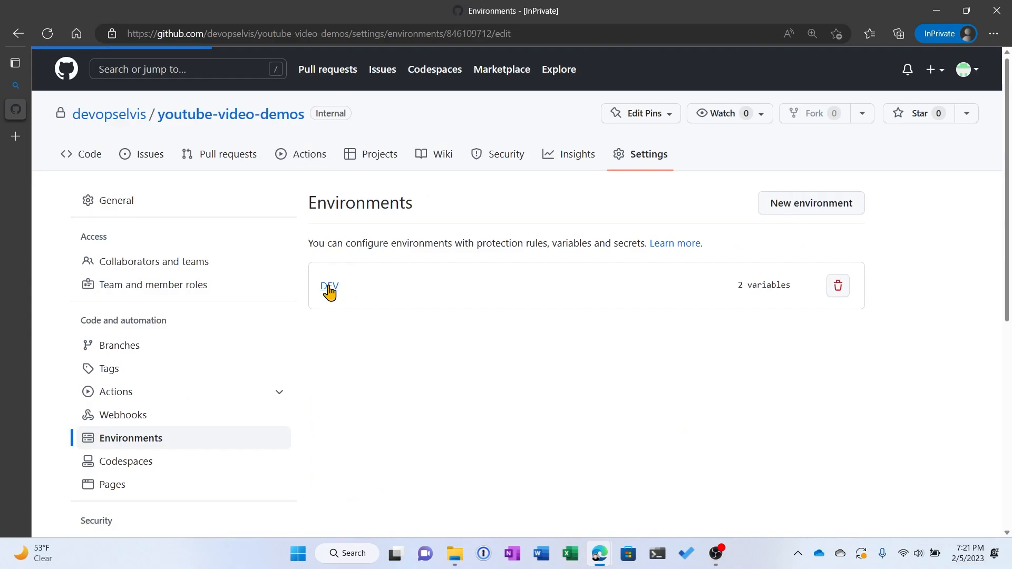
left_click(330, 286)
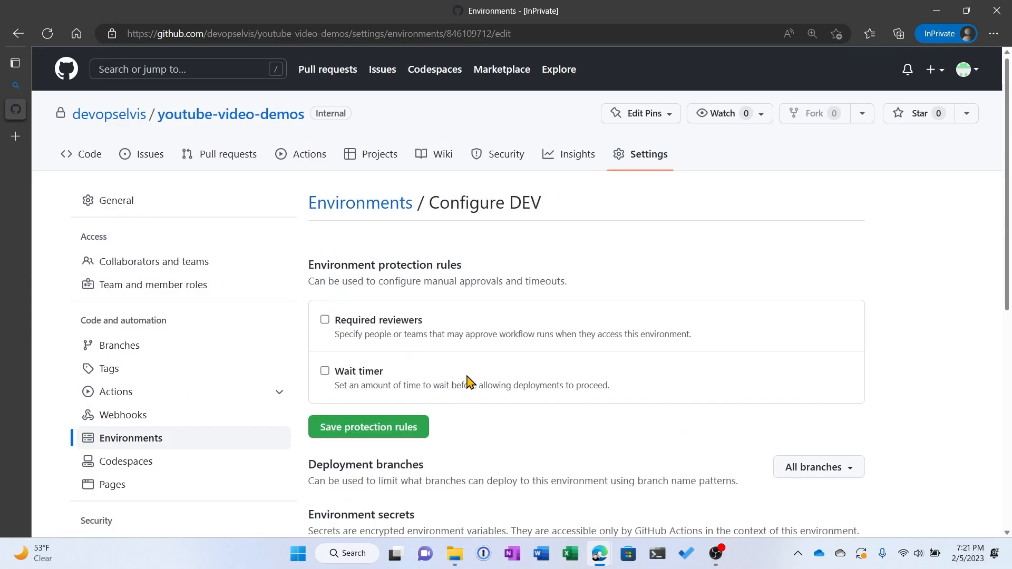
scroll("down", 3)
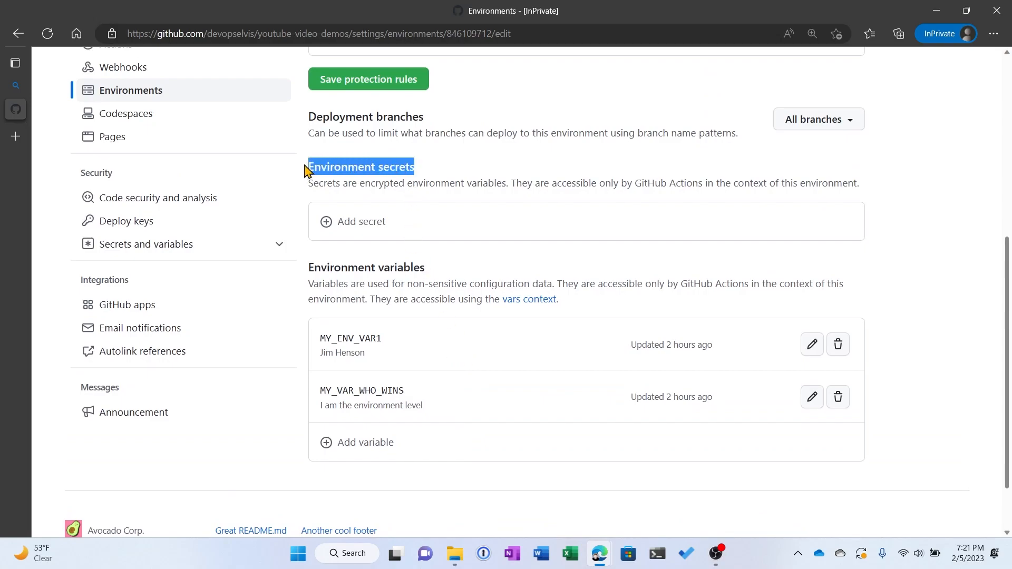
mouse_move(469, 356)
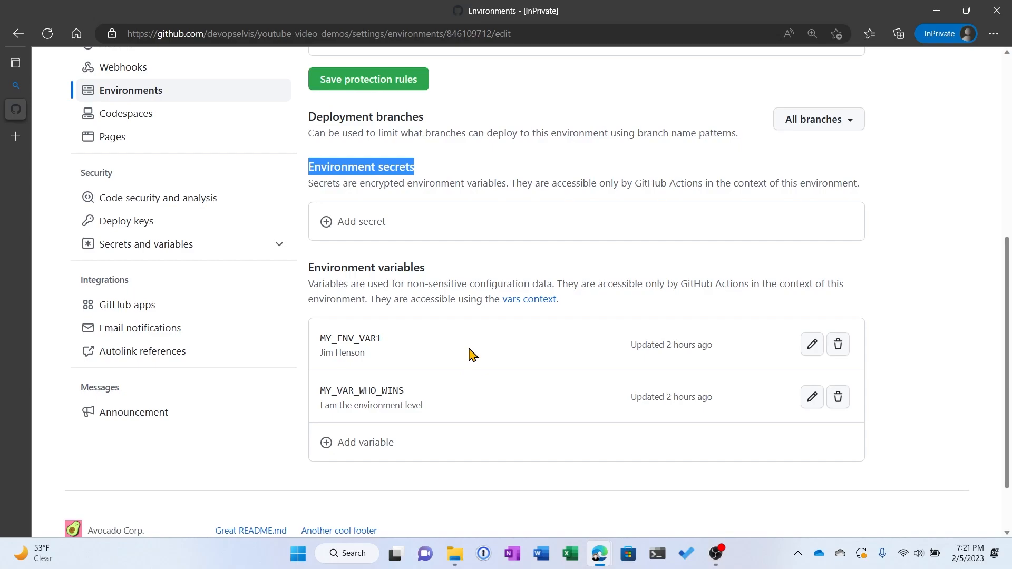
mouse_move(438, 344)
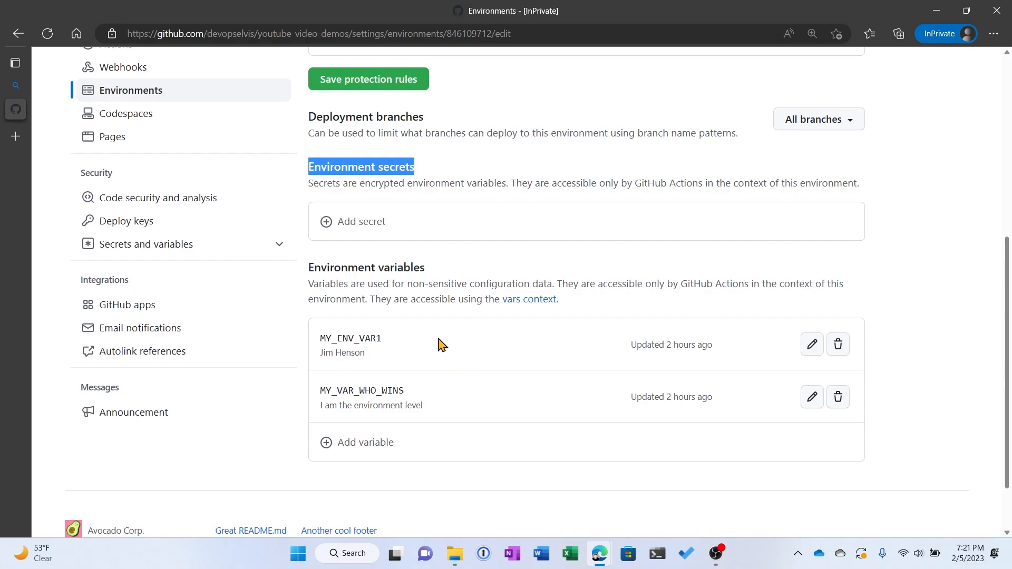
mouse_move(453, 405)
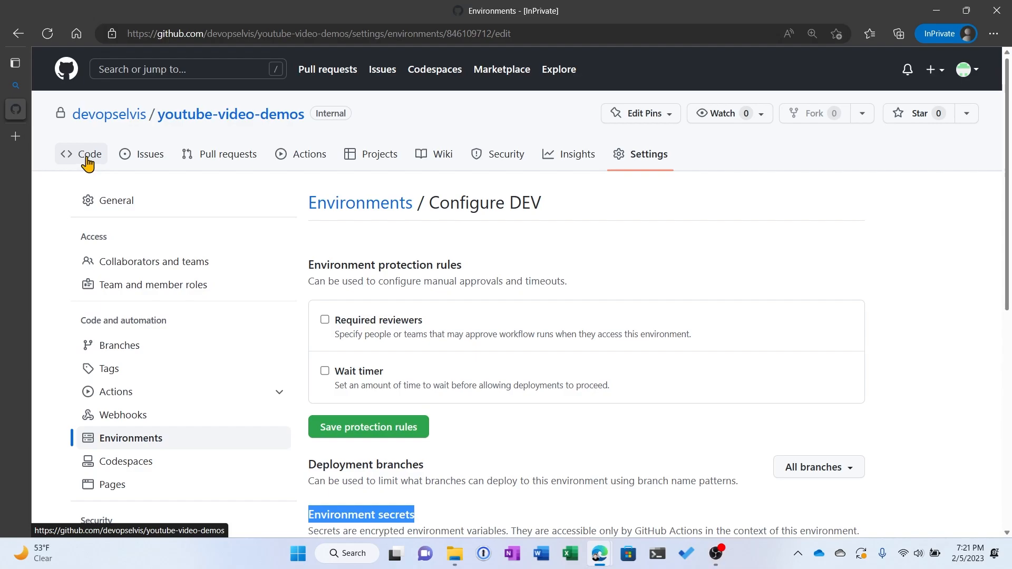
left_click(89, 154)
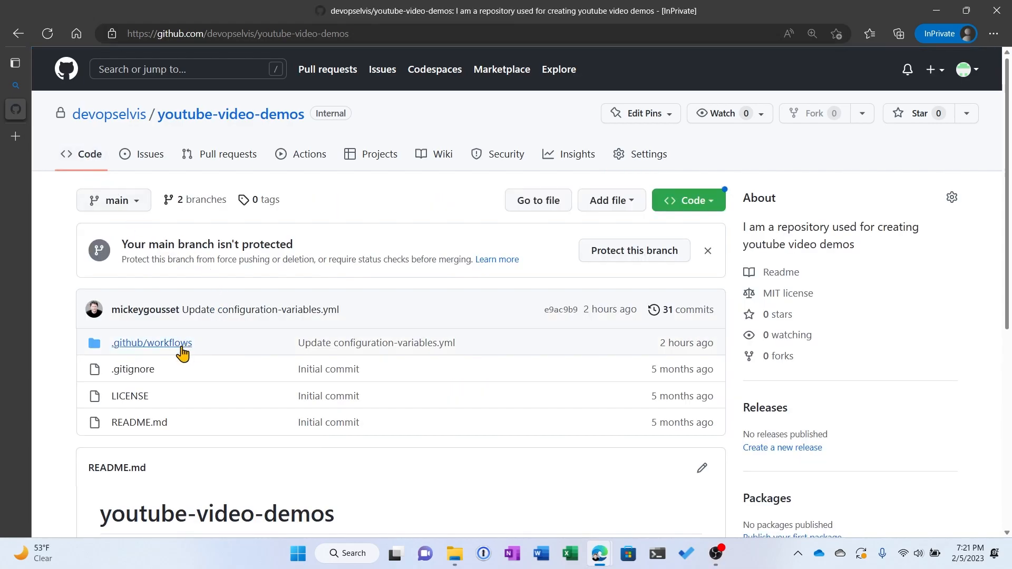
left_click(152, 342)
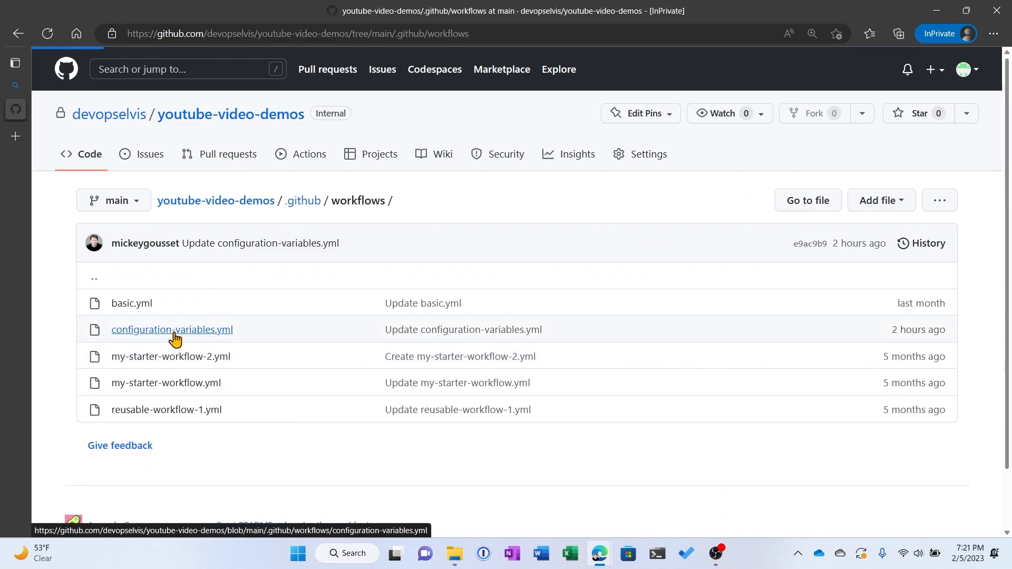
left_click(172, 329)
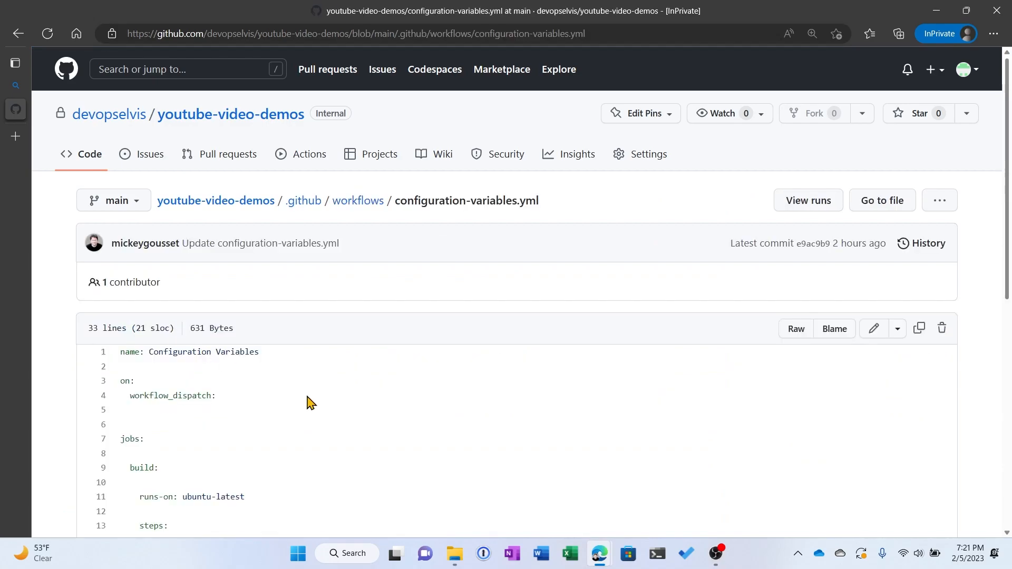
scroll("down", 3)
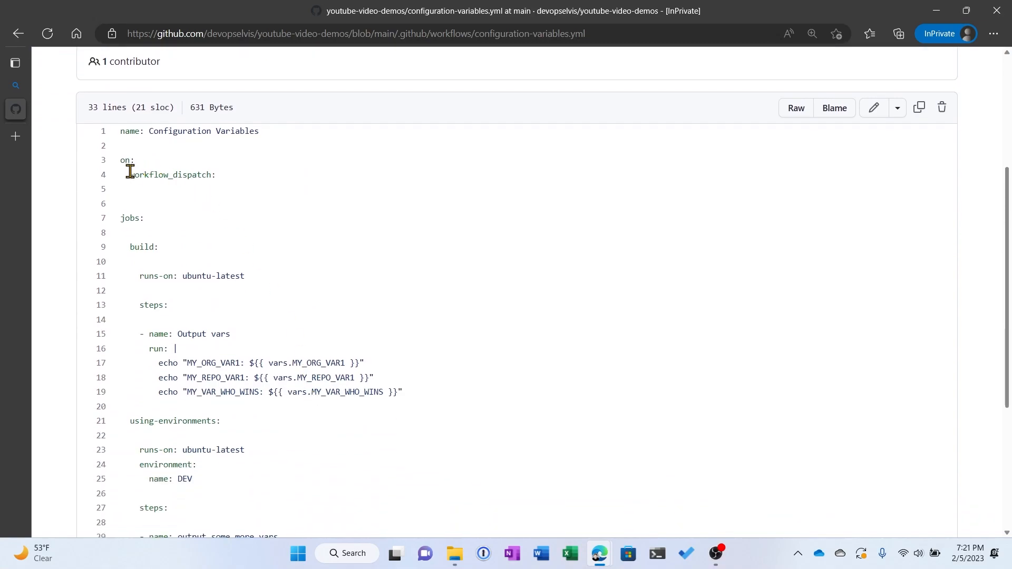
mouse_move(177, 276)
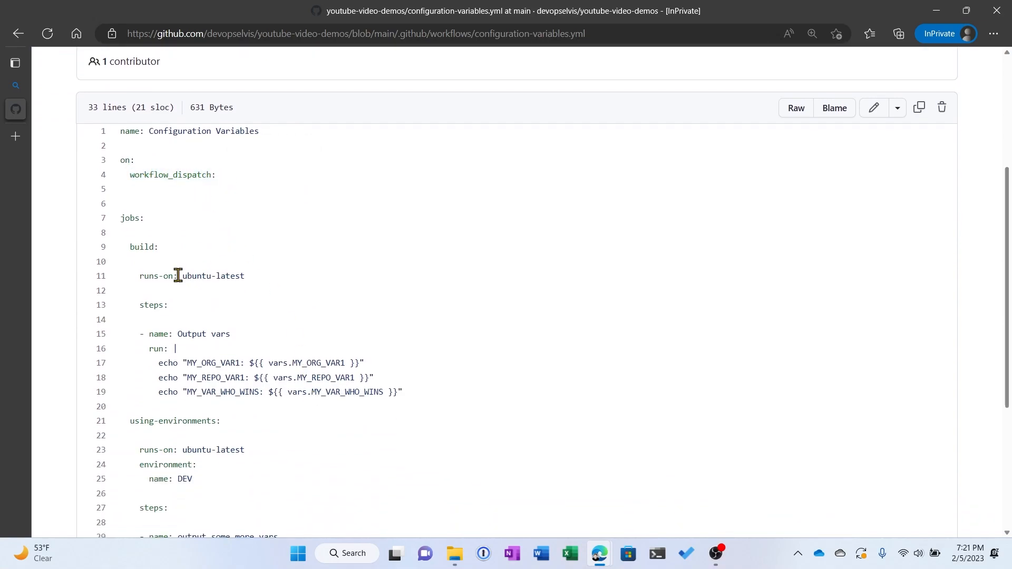
mouse_move(132, 247)
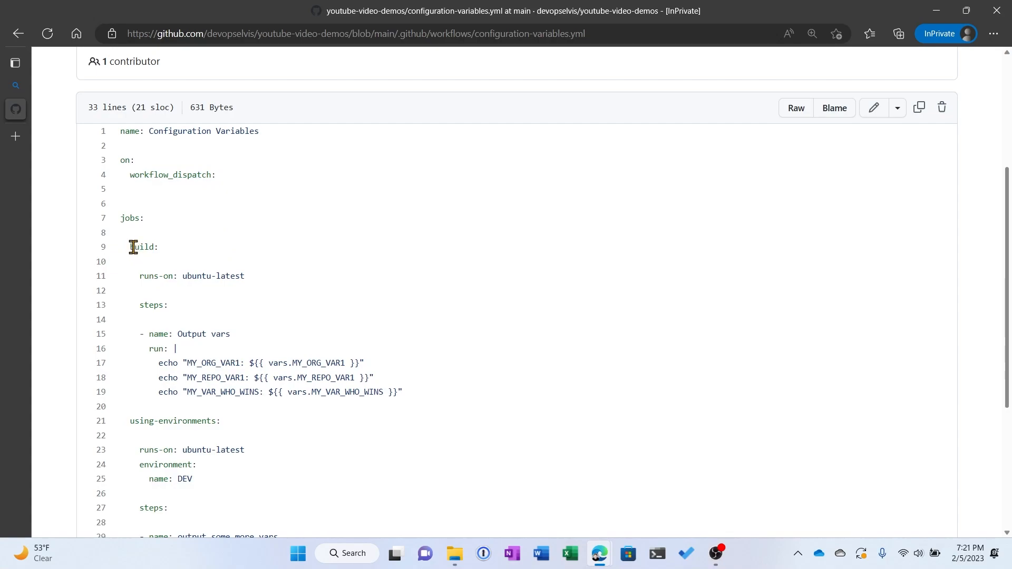
double_click(136, 247)
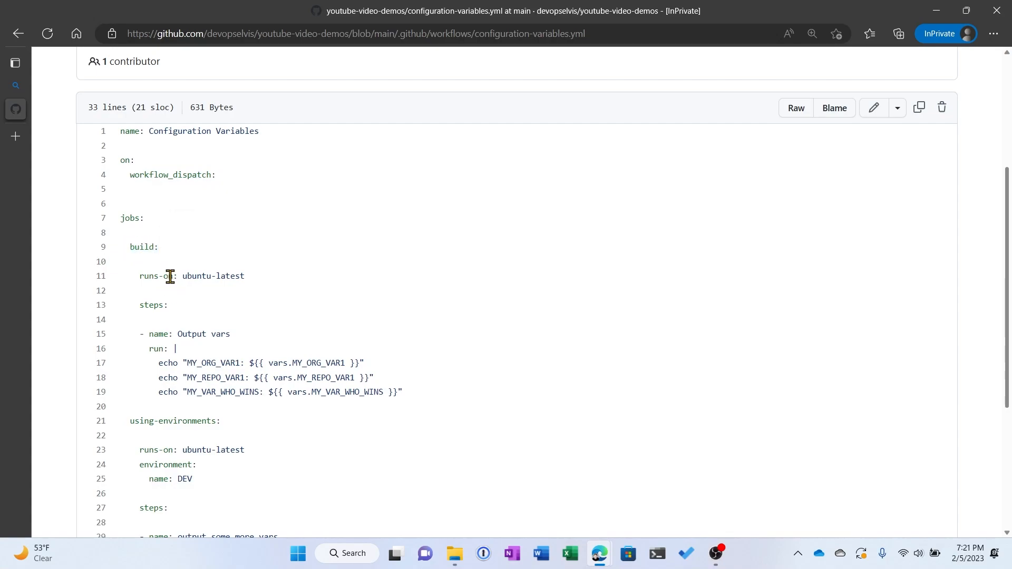
mouse_move(314, 366)
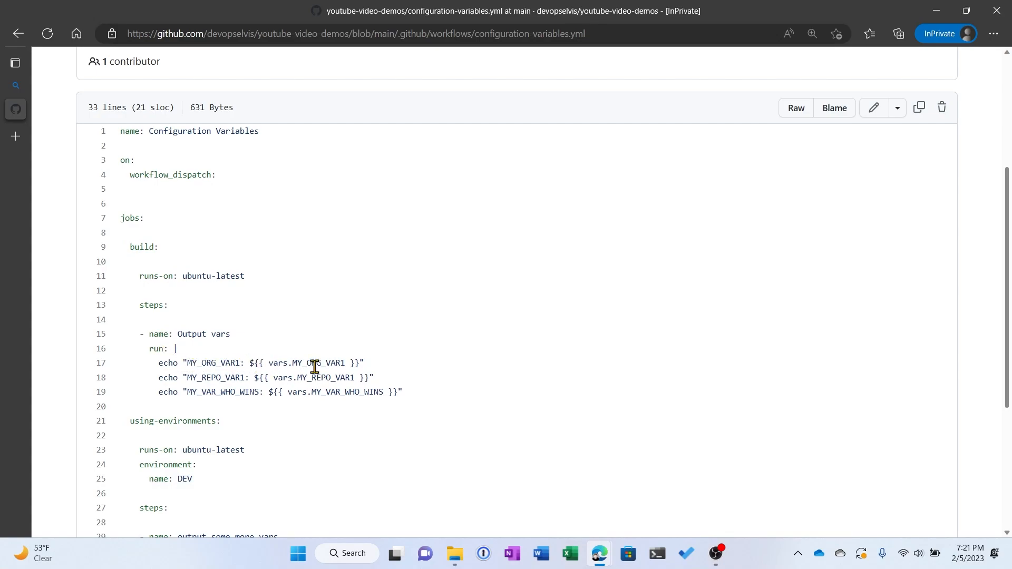
double_click(317, 363)
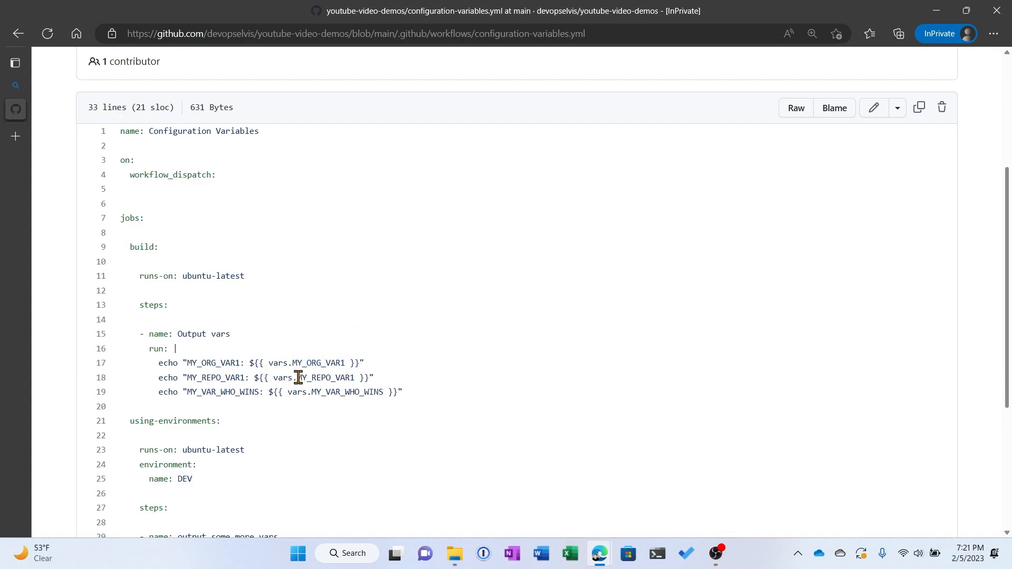
double_click(326, 378)
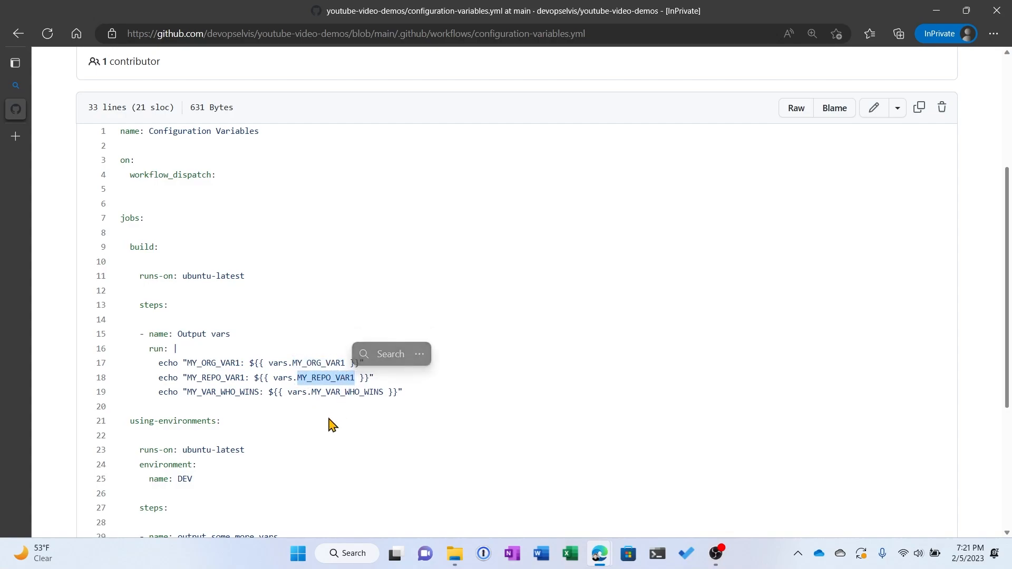
mouse_move(322, 401)
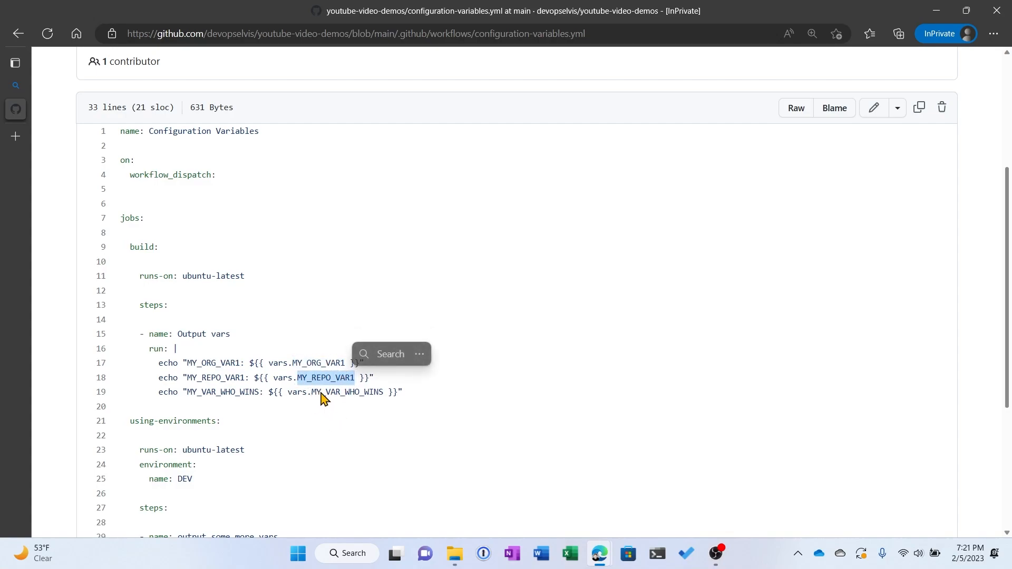
mouse_move(312, 429)
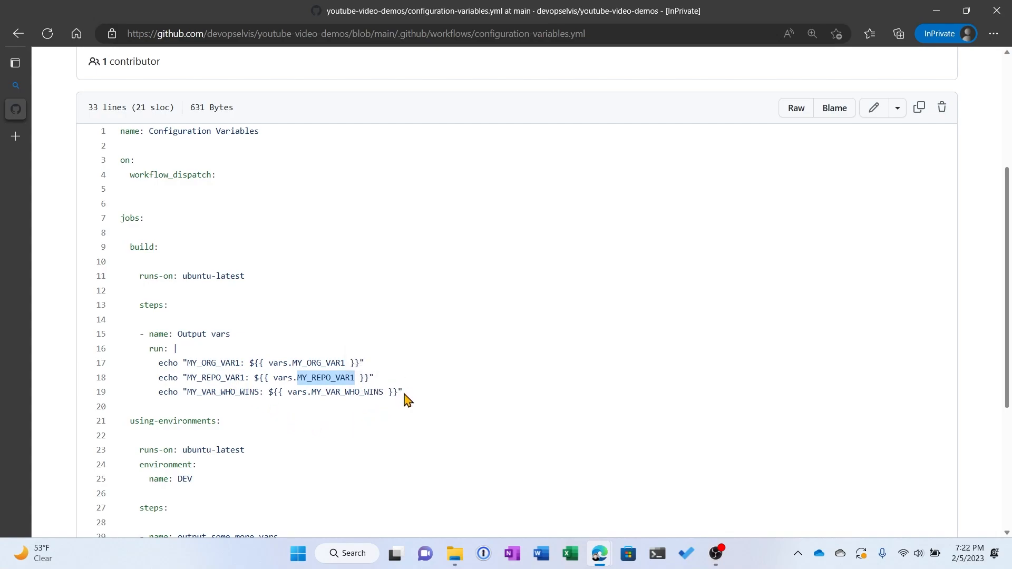
mouse_move(407, 404)
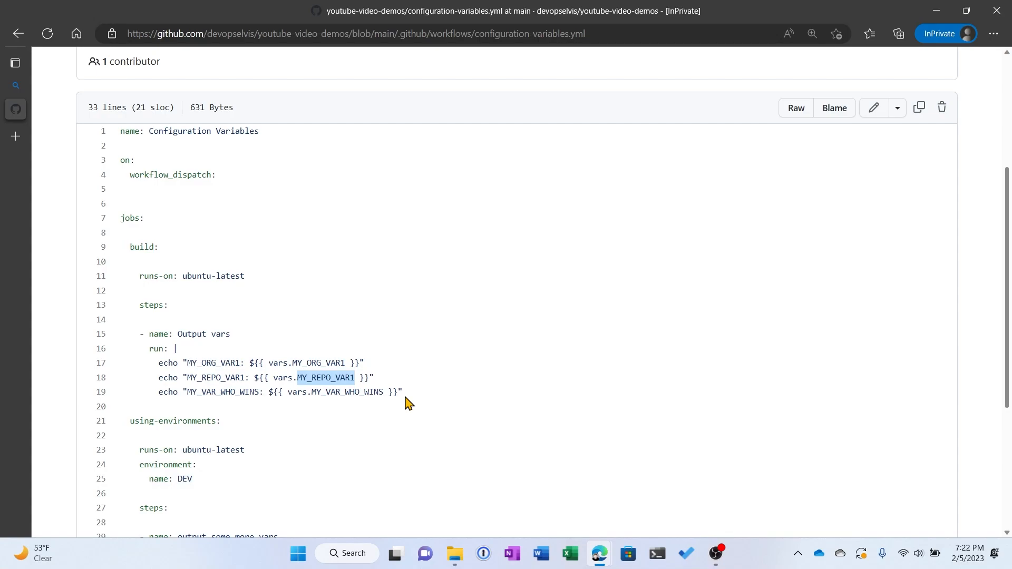
mouse_move(319, 344)
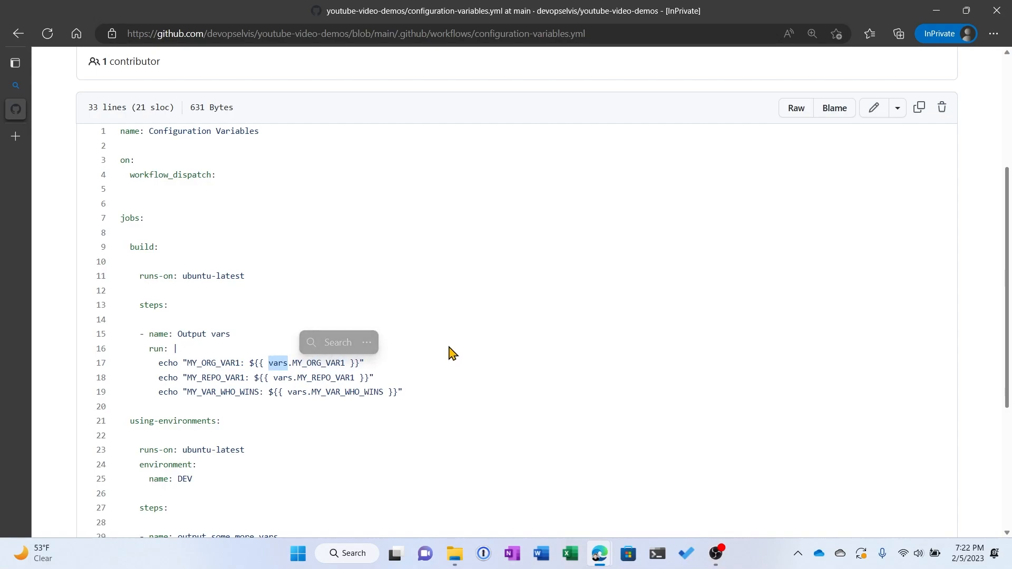
mouse_move(252, 380)
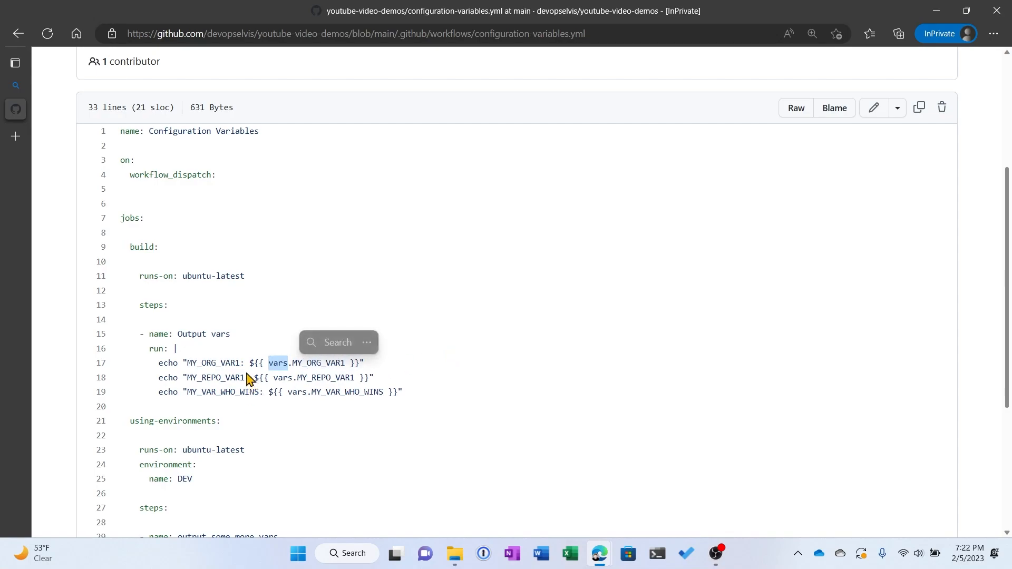
mouse_move(254, 372)
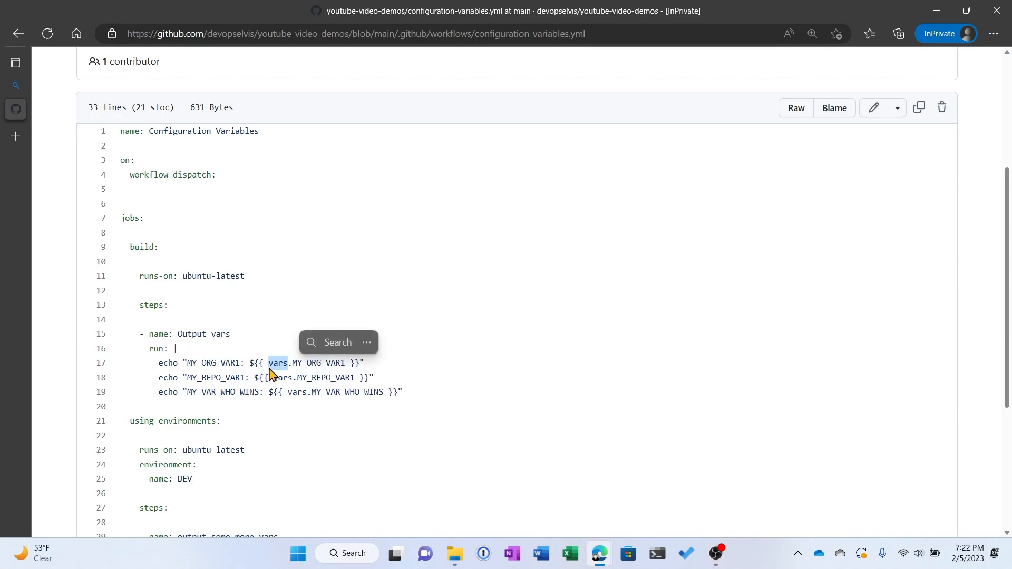
mouse_move(285, 372)
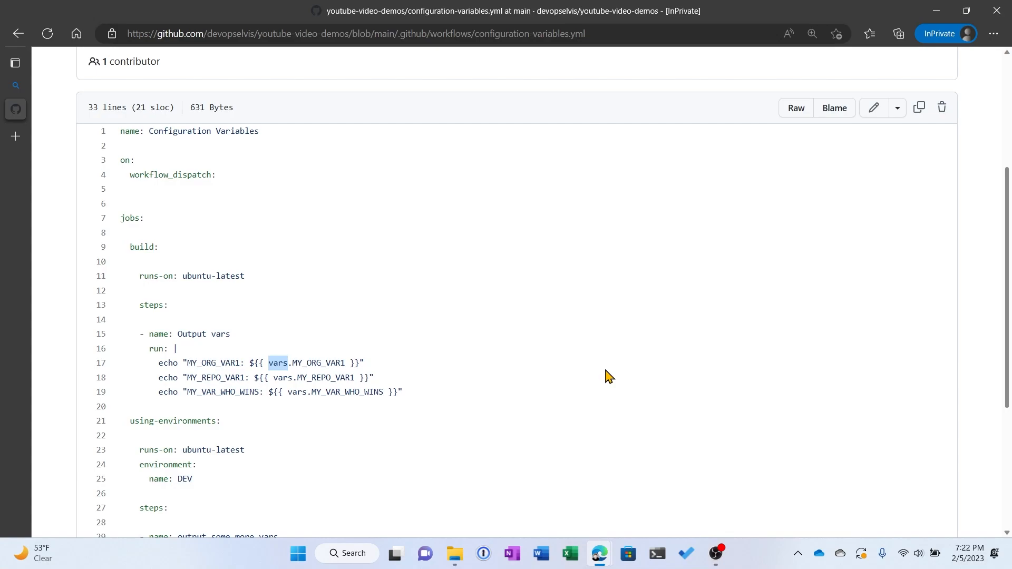
mouse_move(395, 432)
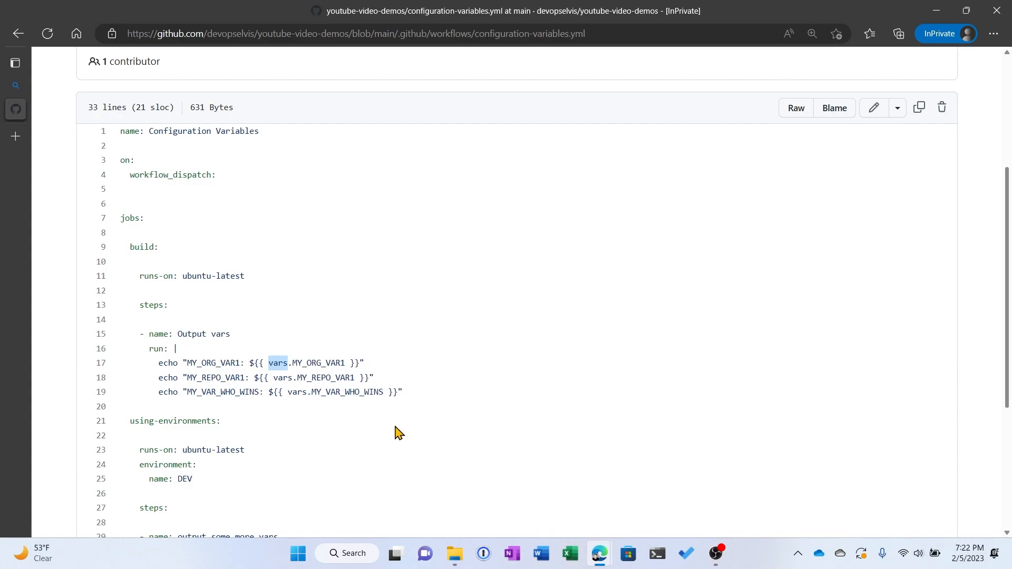
scroll("down", 3)
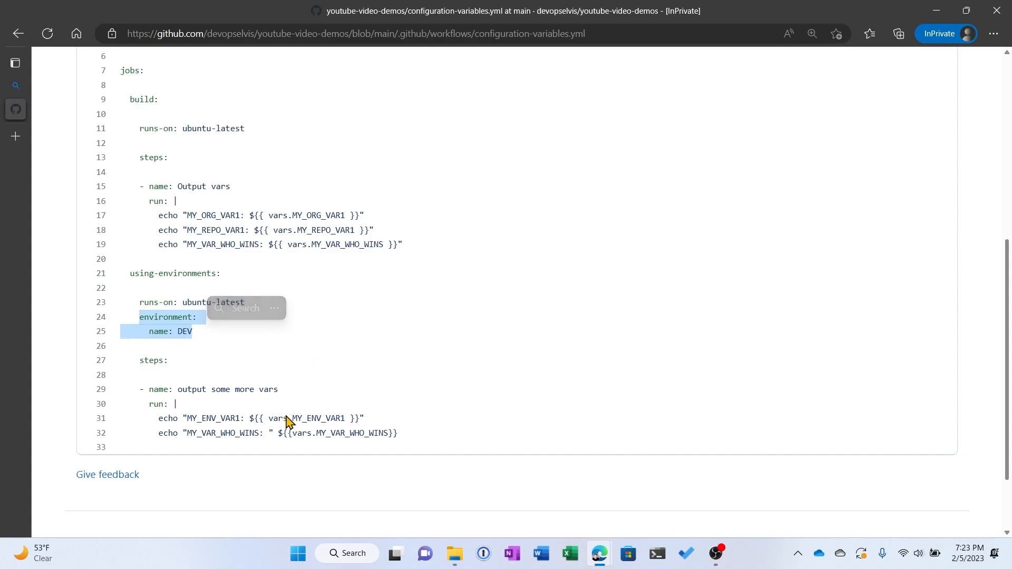
double_click(318, 419)
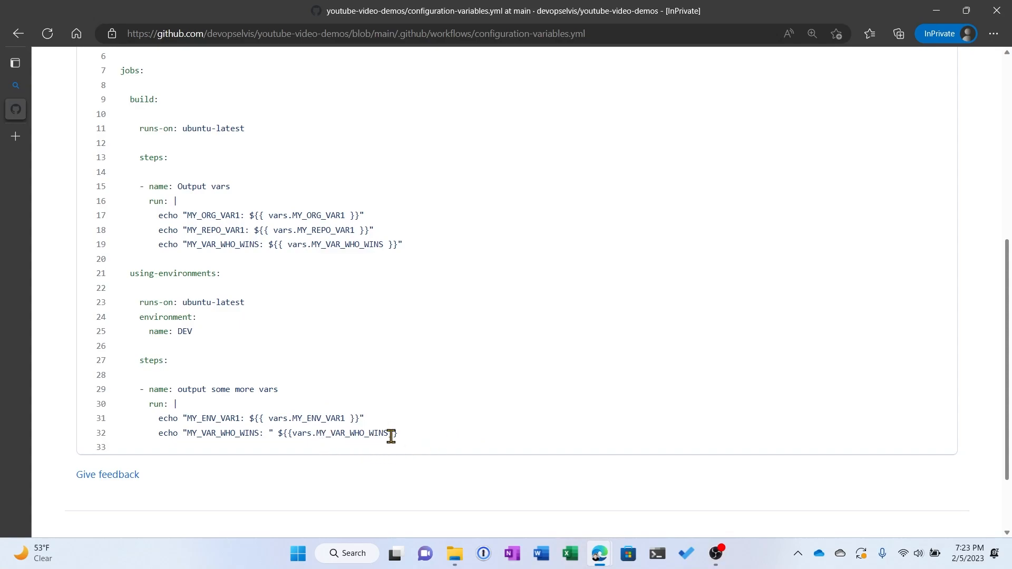
mouse_move(451, 433)
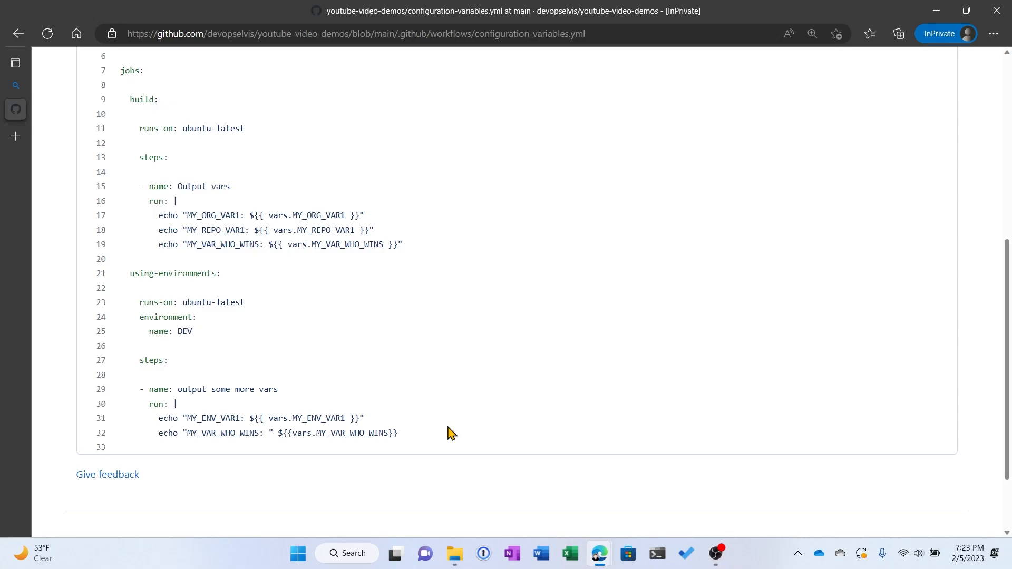
scroll("up", 3)
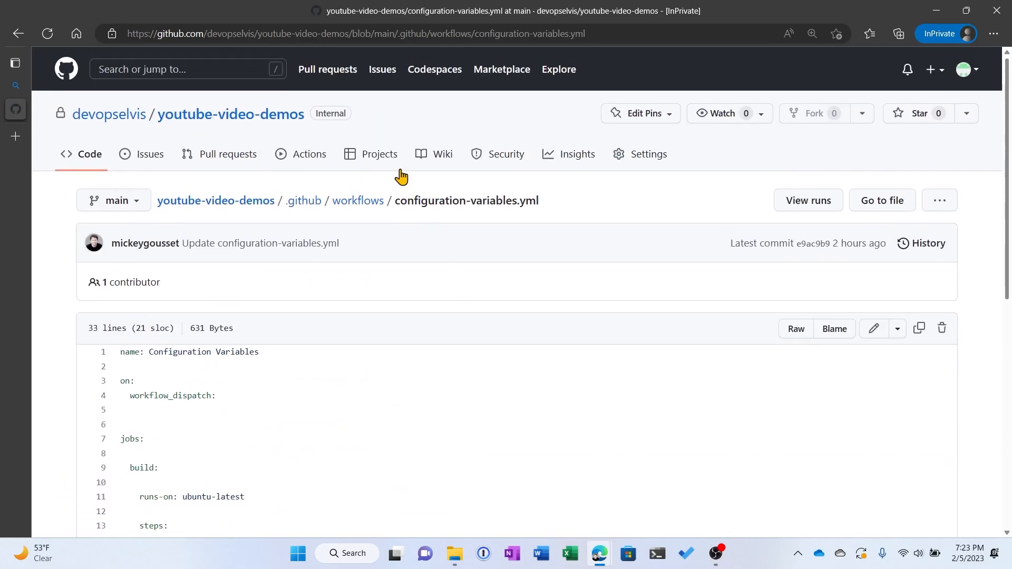
Manually run the Configuration Variables workflow on main and open the new run #9.
left_click(309, 153)
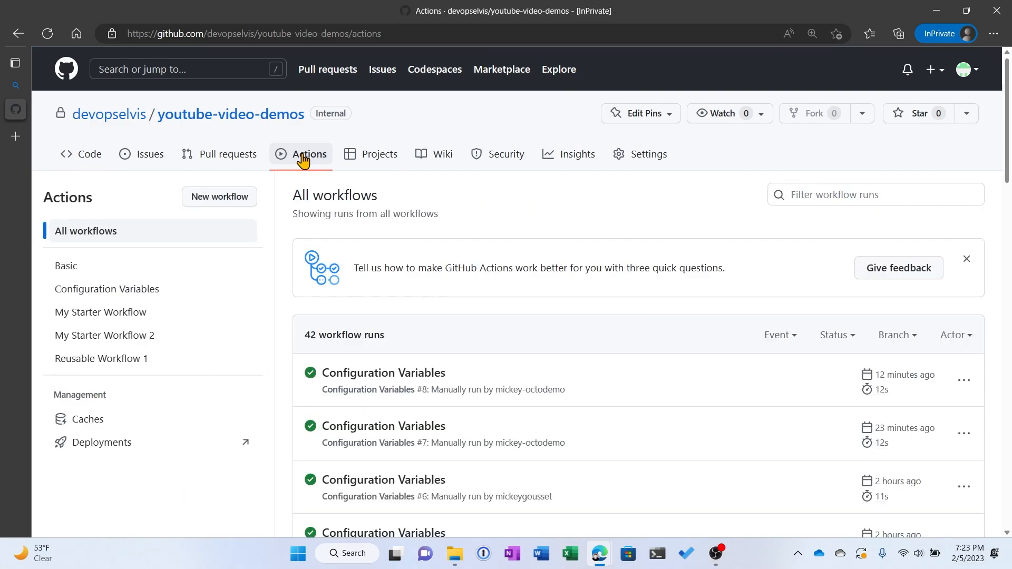
left_click(107, 289)
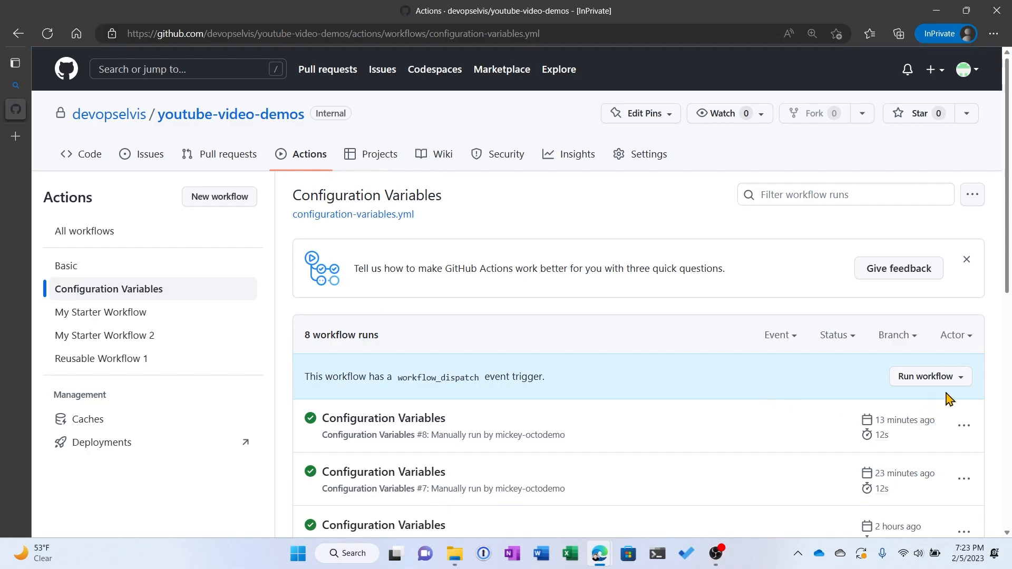
left_click(930, 376)
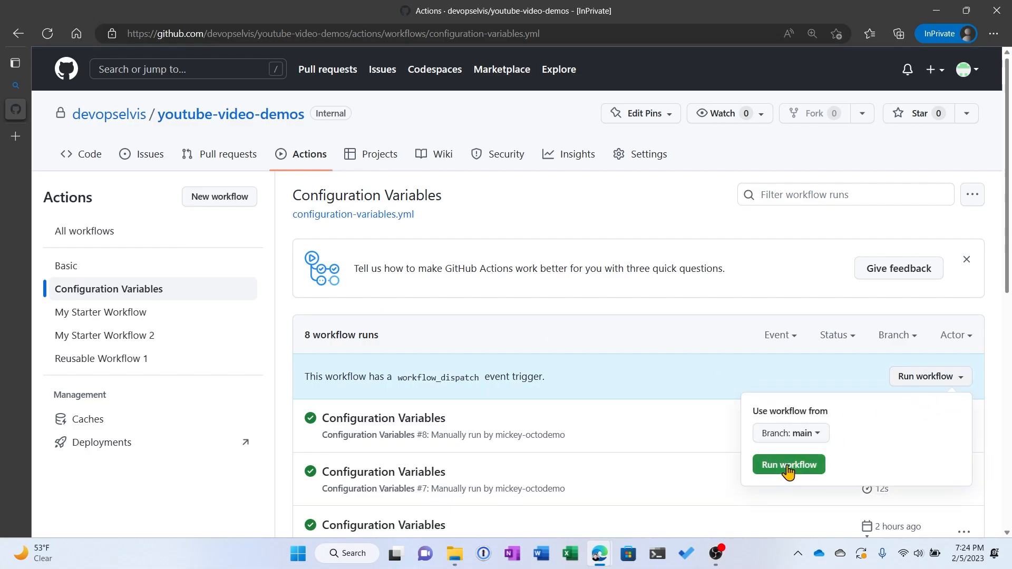
left_click(788, 465)
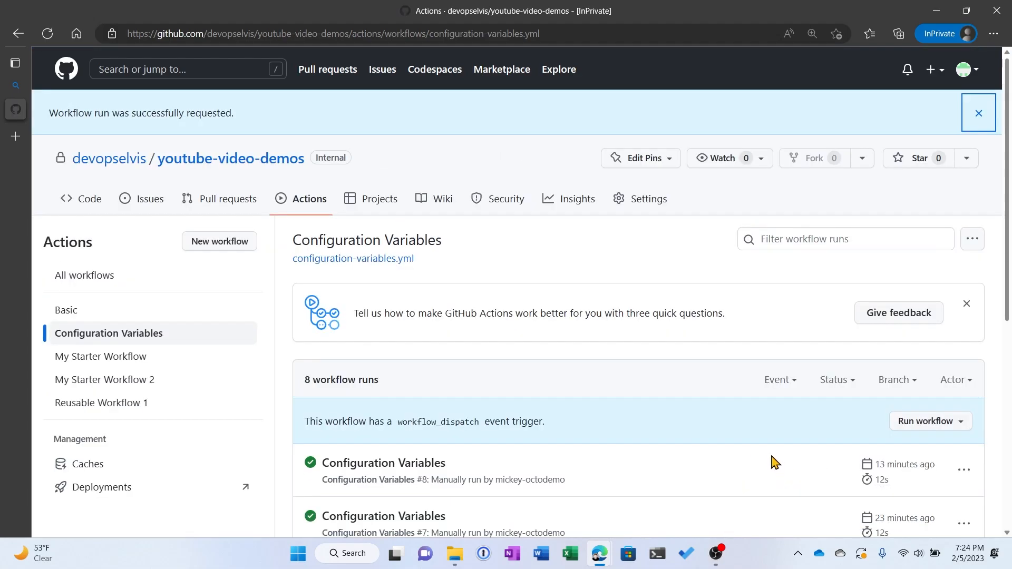
mouse_move(262, 398)
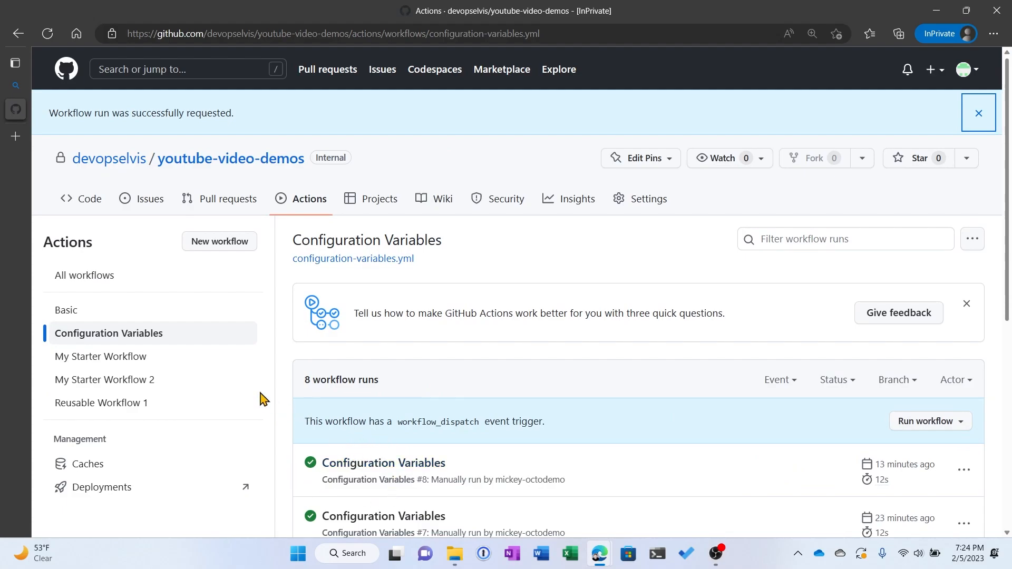
mouse_move(125, 336)
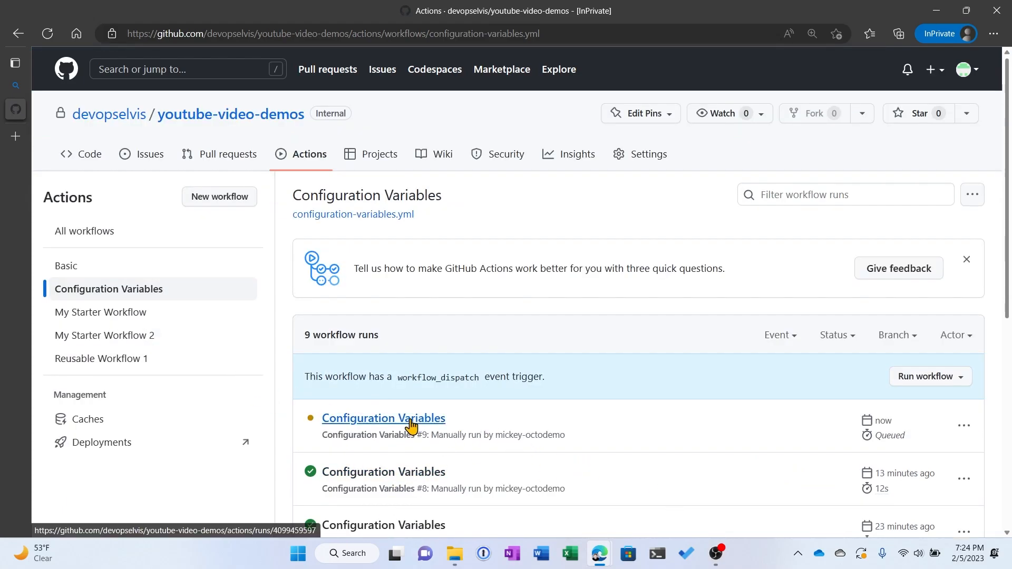
left_click(383, 419)
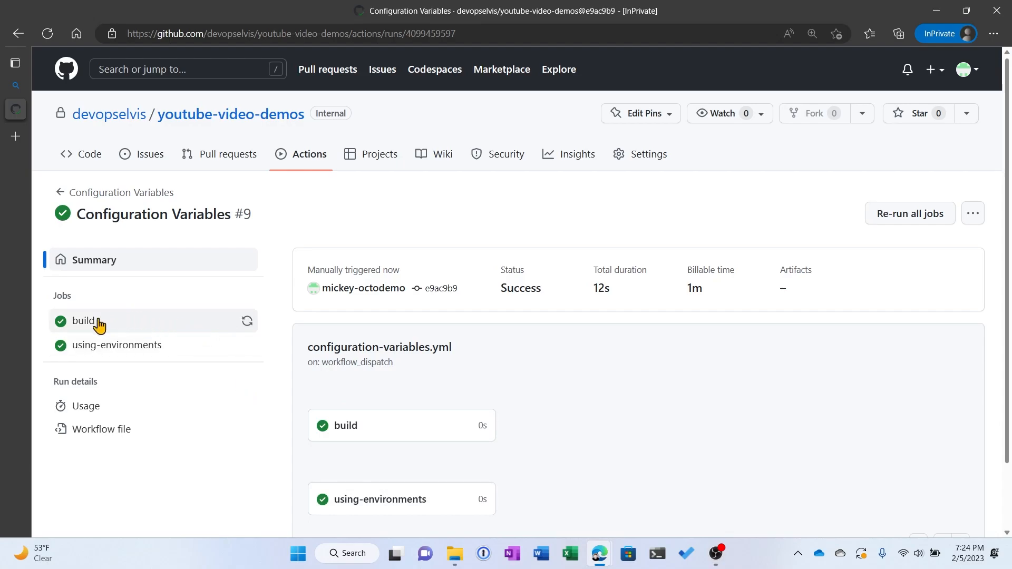
View run #9's build log showing MY_ORG_VAR1 Elvis and MY_REPO_VAR1 Jerry Rice.
left_click(84, 321)
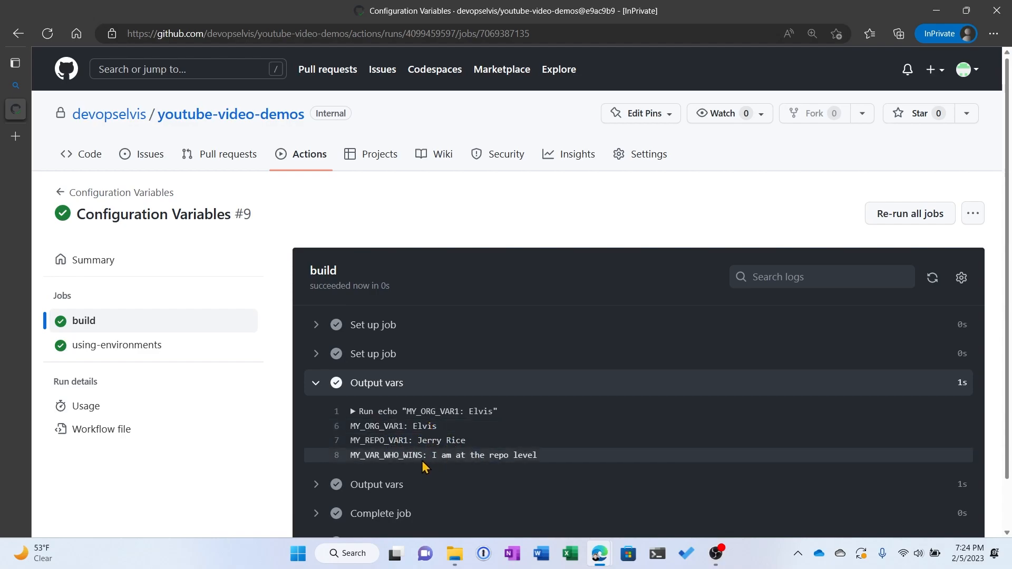
mouse_move(475, 457)
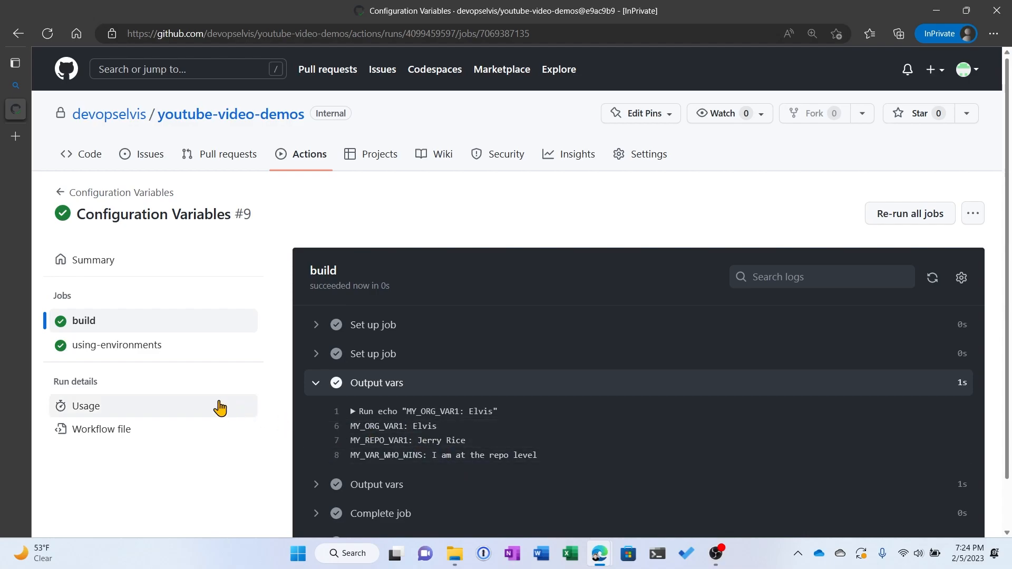
left_click(117, 345)
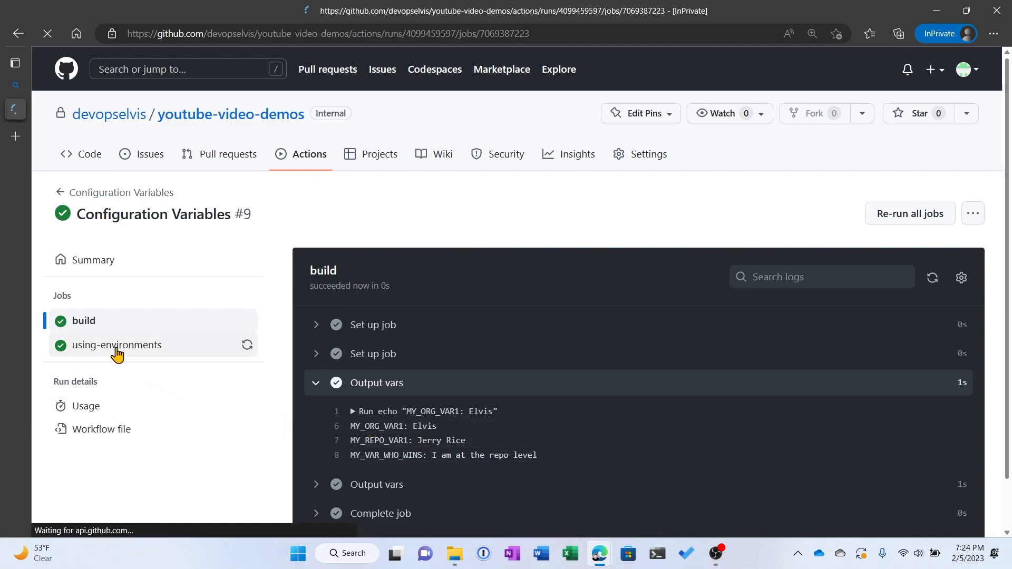
Compare build and using-environments logs, expanding 'output some more vars' to show MY_ENV_VAR1 Jim Henson.
left_click(117, 345)
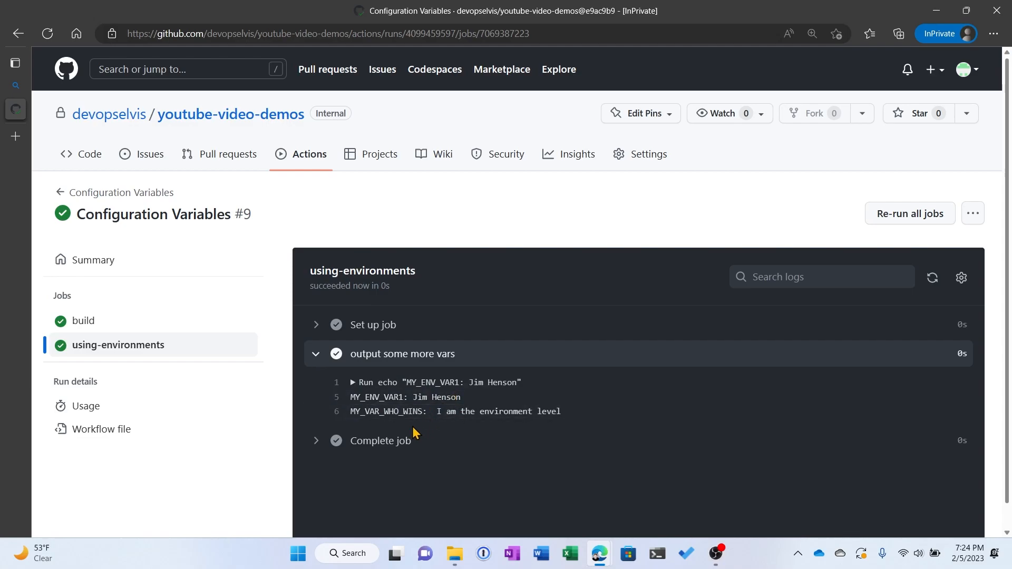
mouse_move(549, 428)
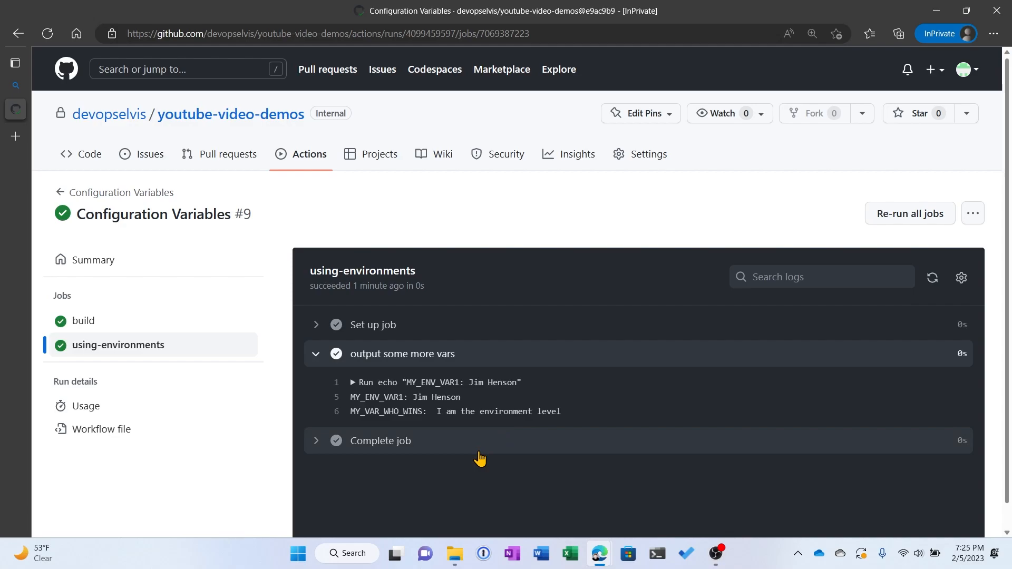
mouse_move(91, 325)
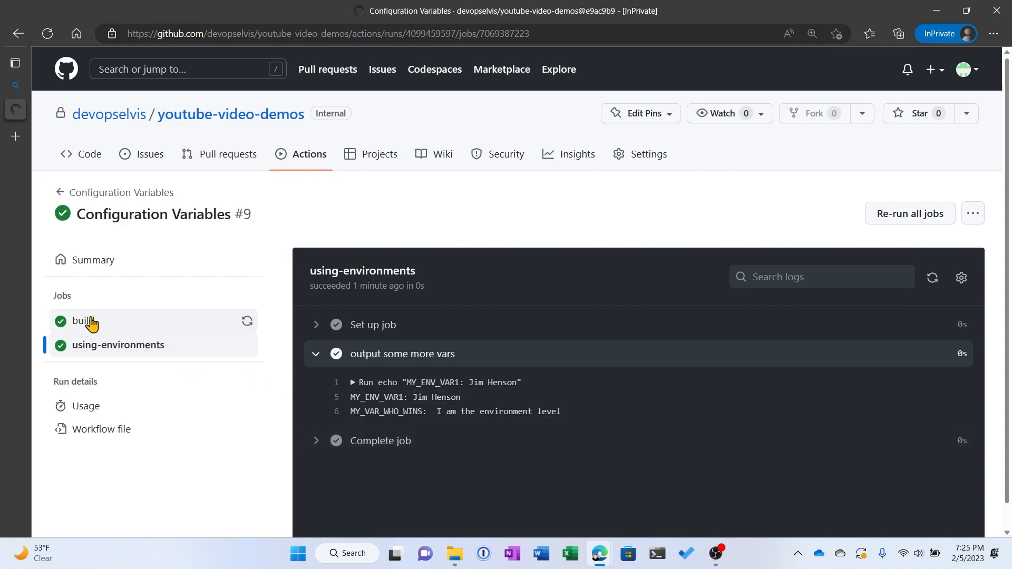
left_click(83, 320)
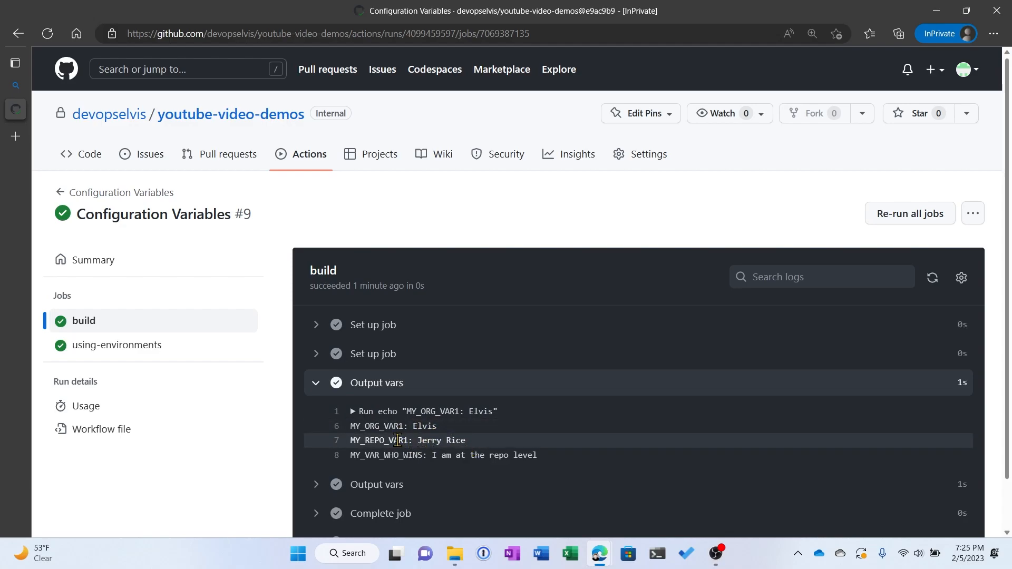
left_click(116, 345)
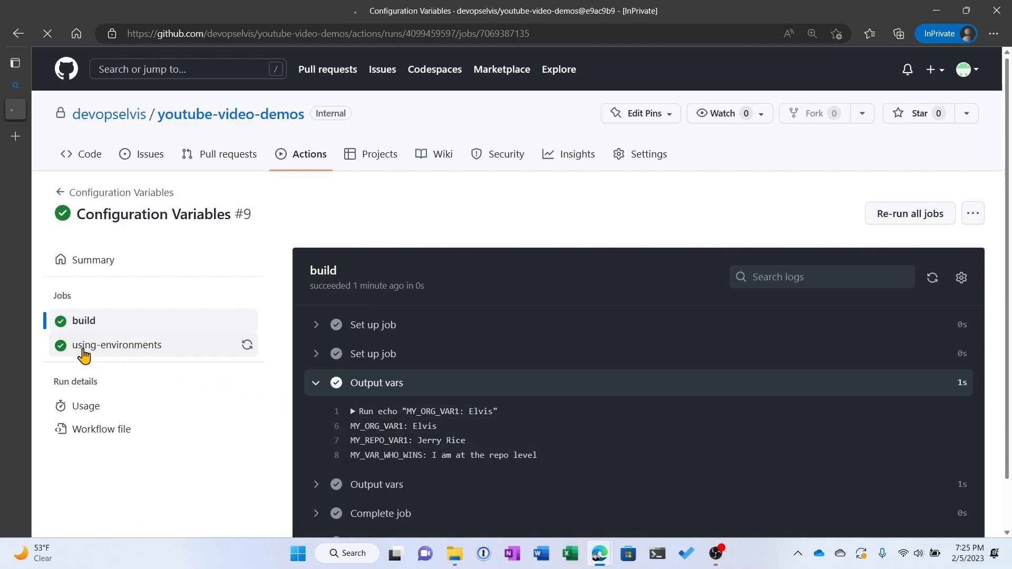
left_click(117, 345)
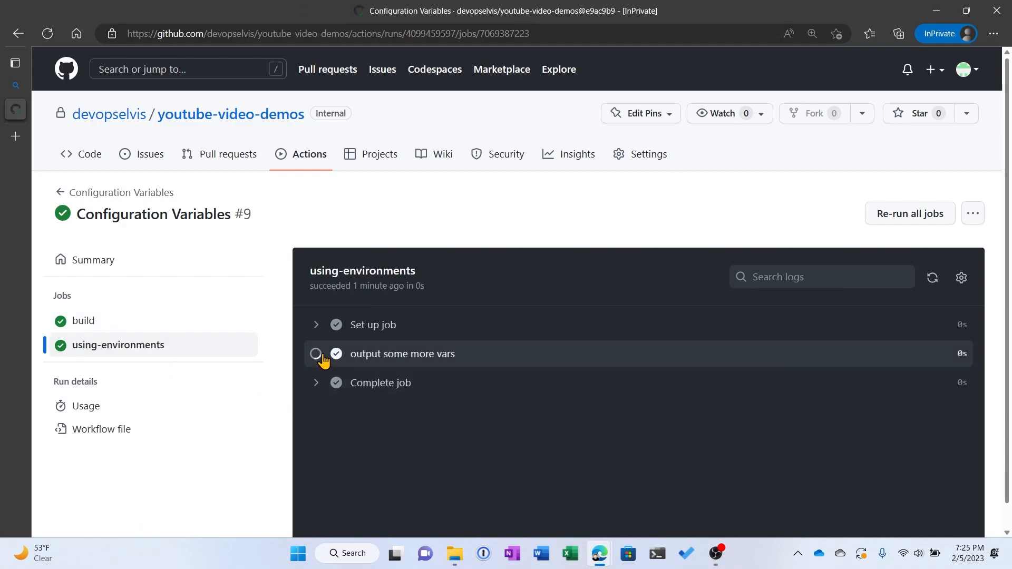
left_click(316, 354)
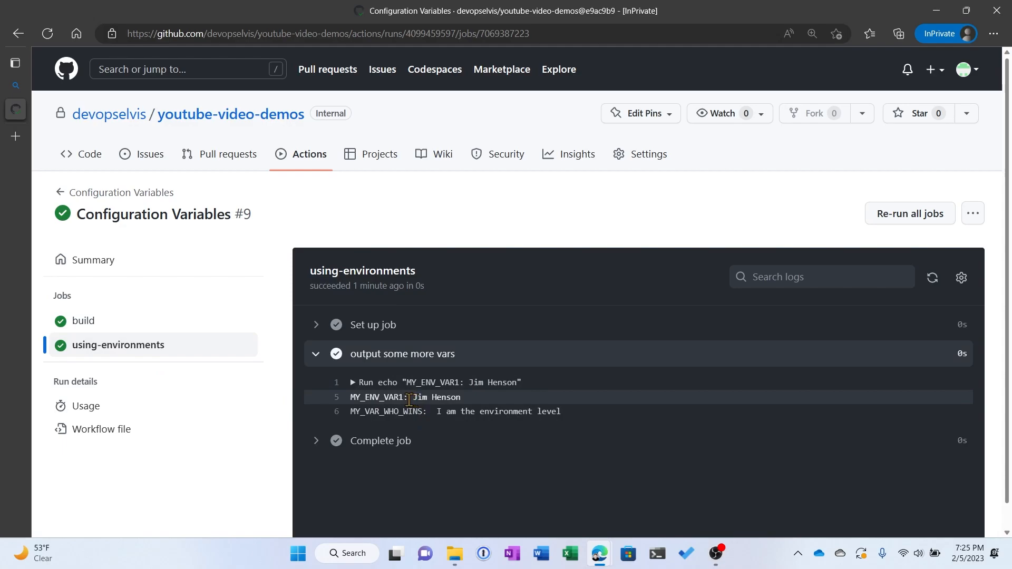